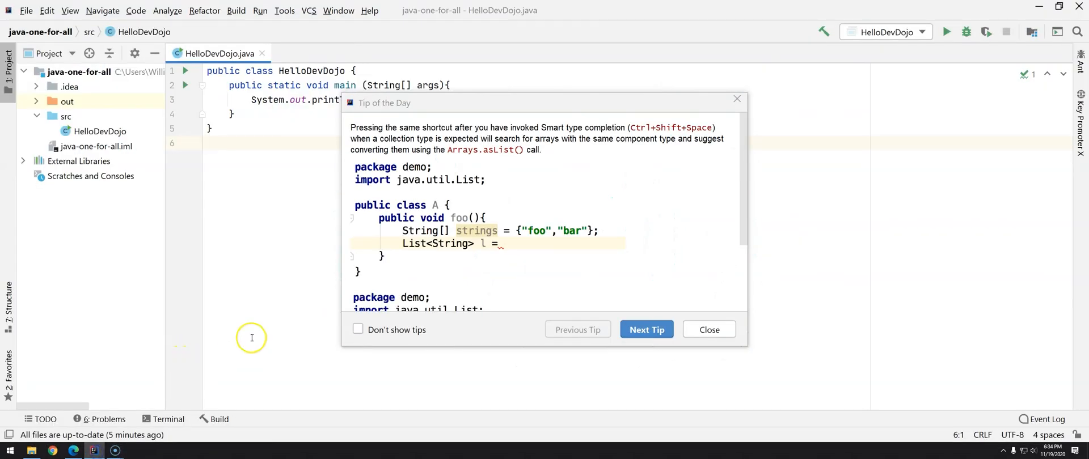
mouse_move(413, 254)
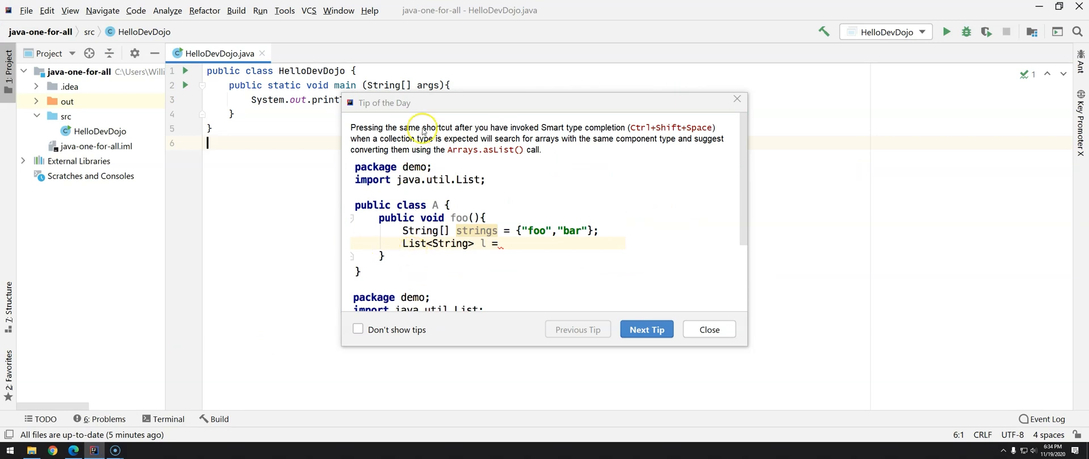
mouse_move(498, 270)
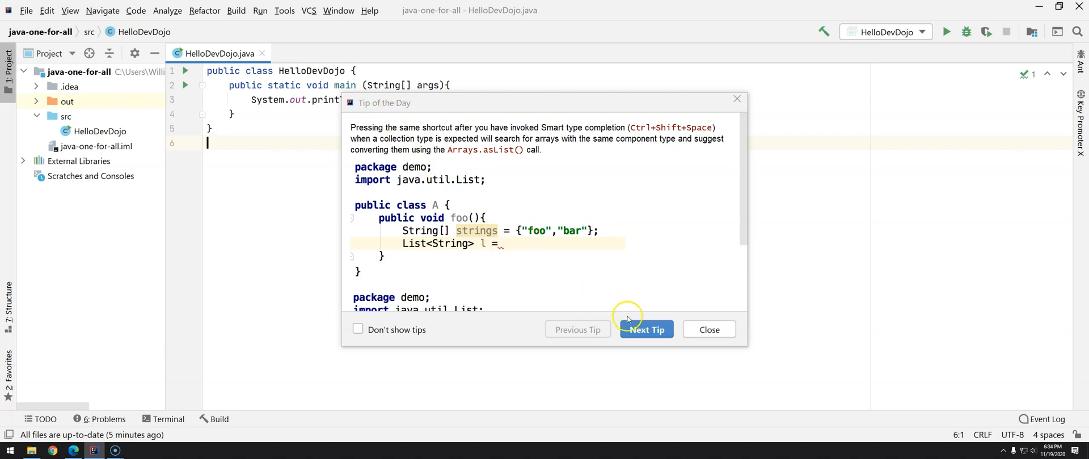
Page forward and back through the startup tips to the implemented-interface-methods tip
left_click(647, 330)
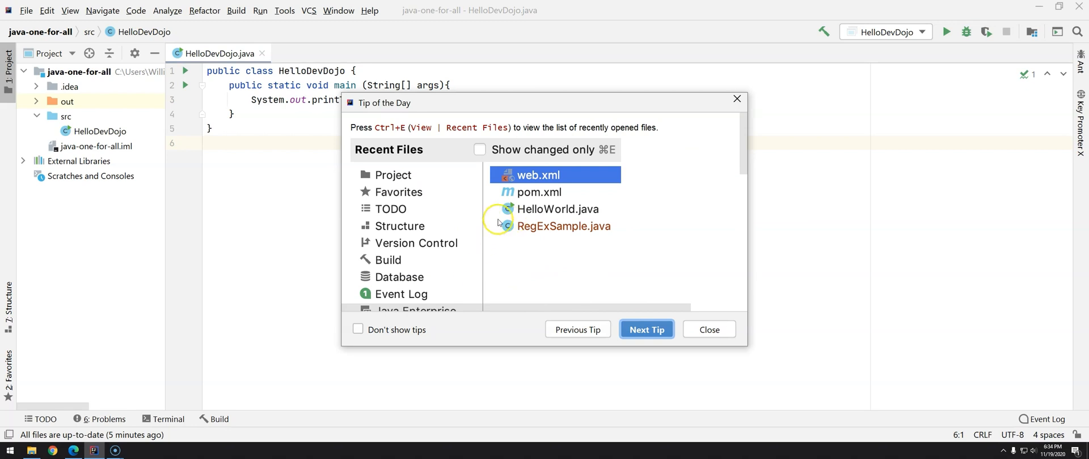
mouse_move(597, 332)
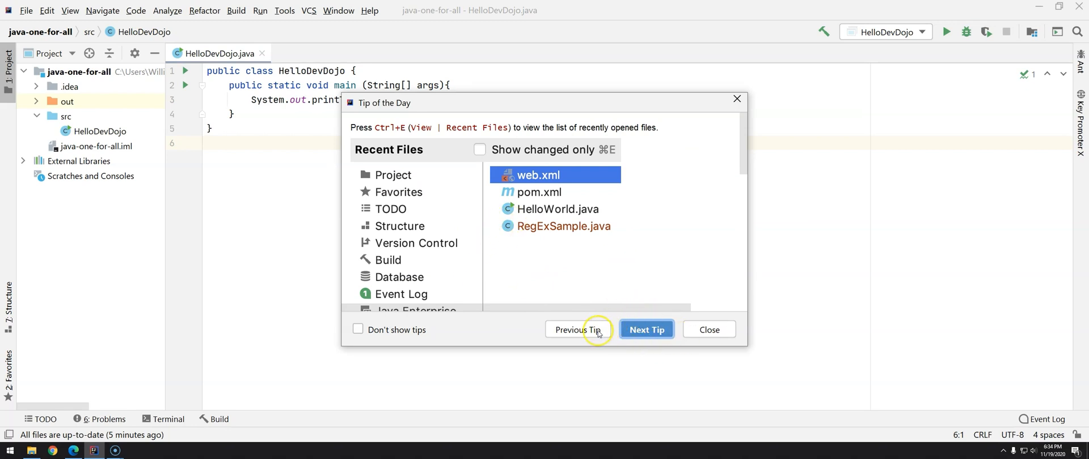
left_click(646, 330)
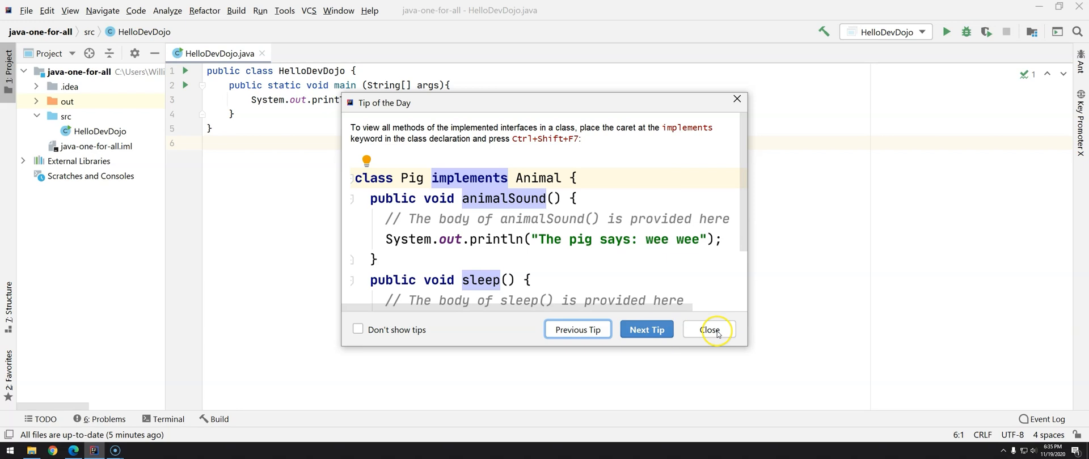
Close the Tip of the Day dialog to reveal the HelloDevDojo code
left_click(709, 330)
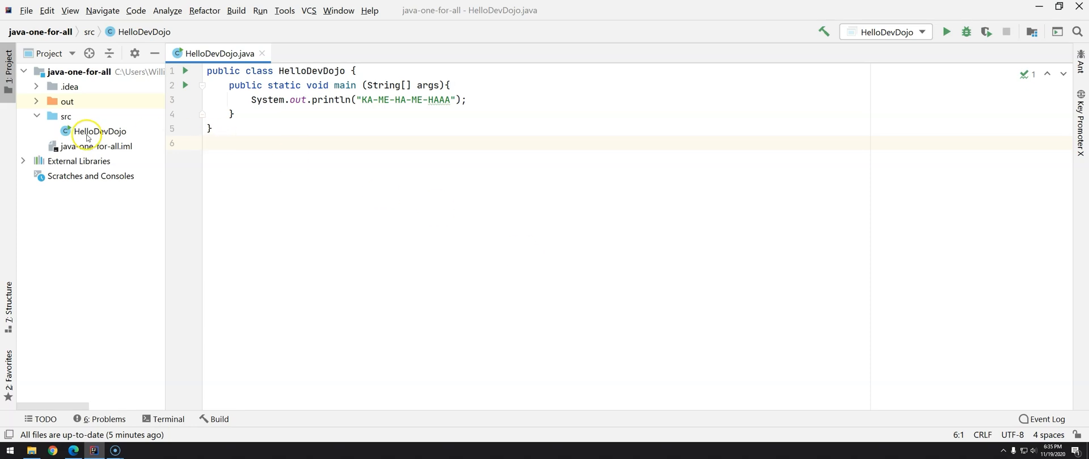
Show the src folder in File Explorer, then return to the IntelliJ editor
right_click(57, 116)
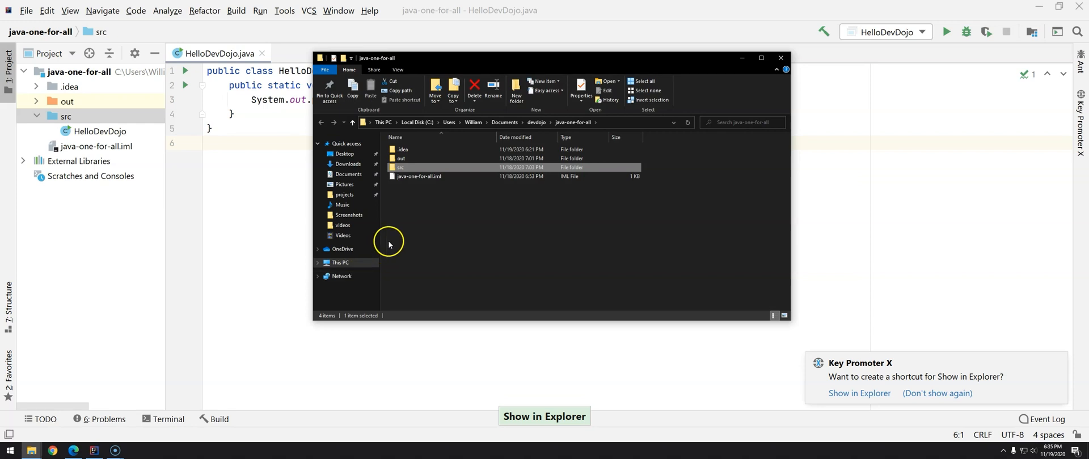
mouse_move(402, 167)
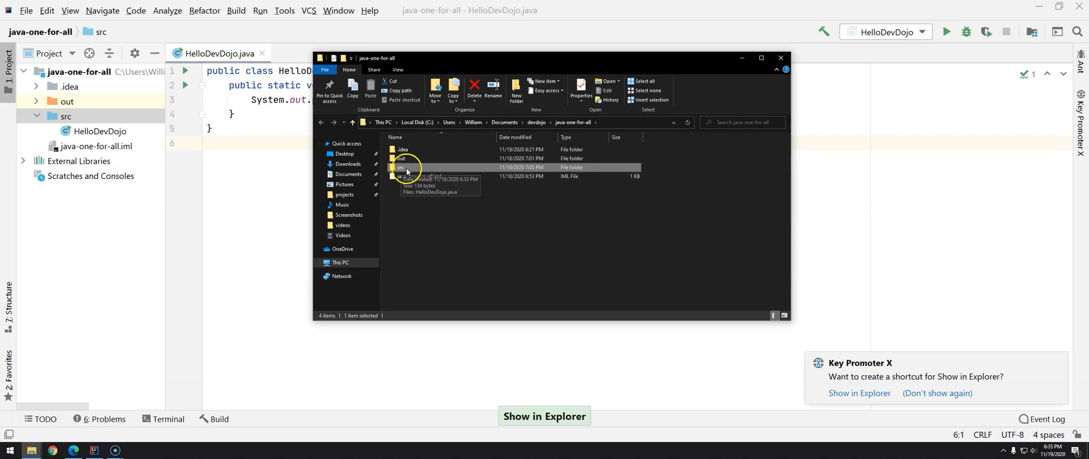
left_click(781, 58)
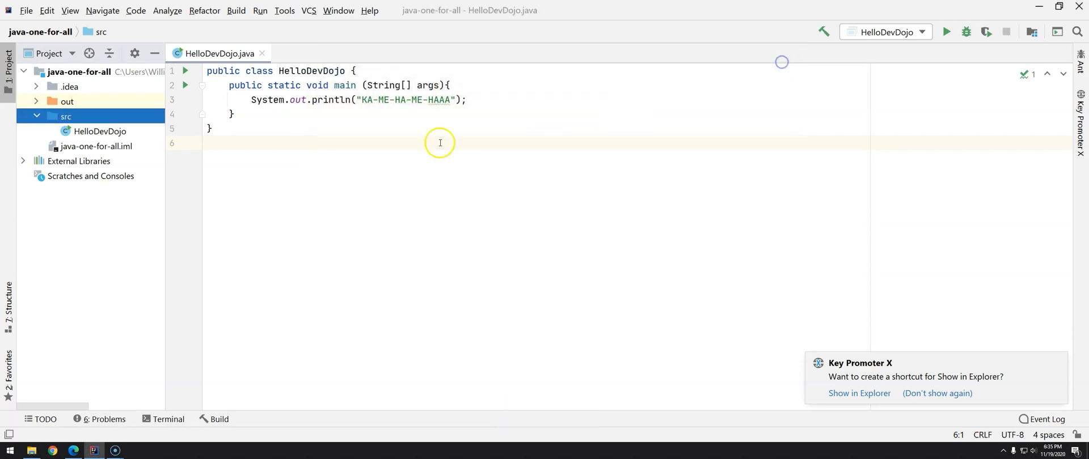
mouse_move(403, 130)
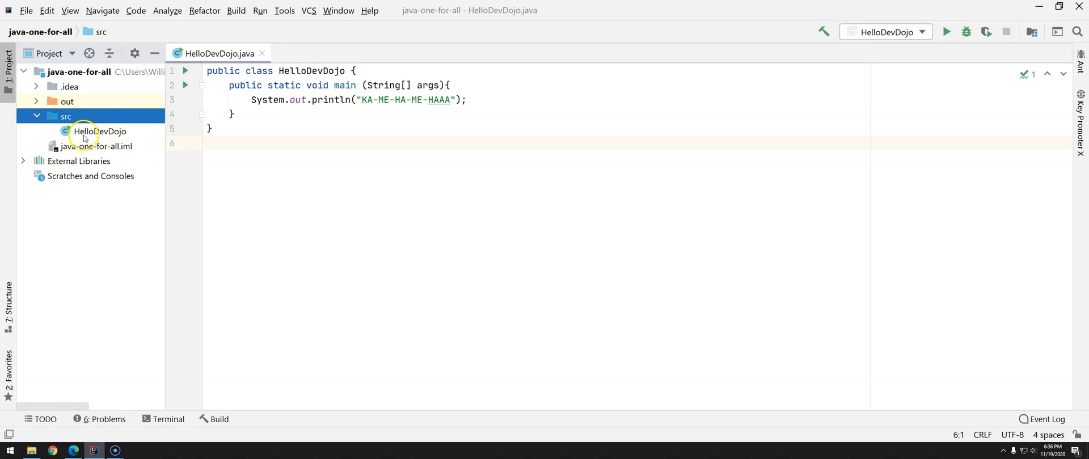
left_click(101, 131)
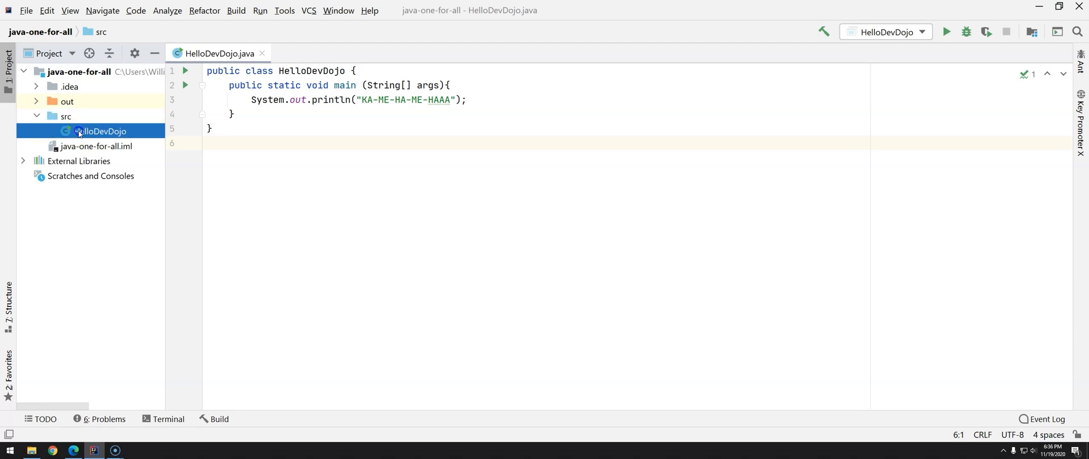
left_click(100, 130)
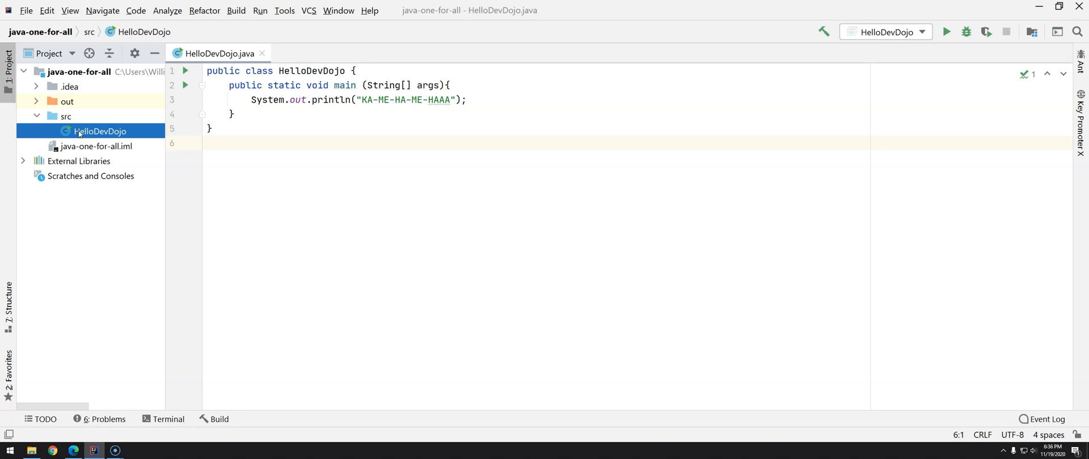
left_click(58, 116)
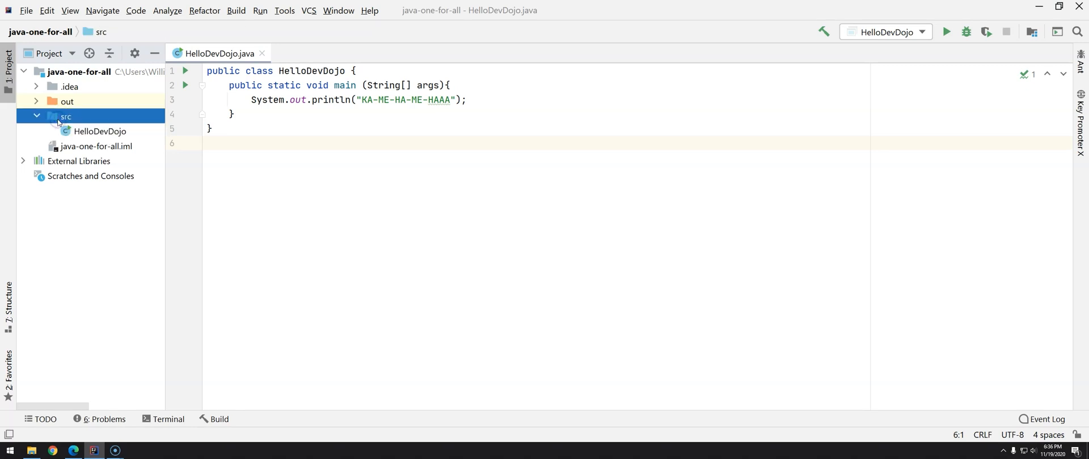
left_click(64, 116)
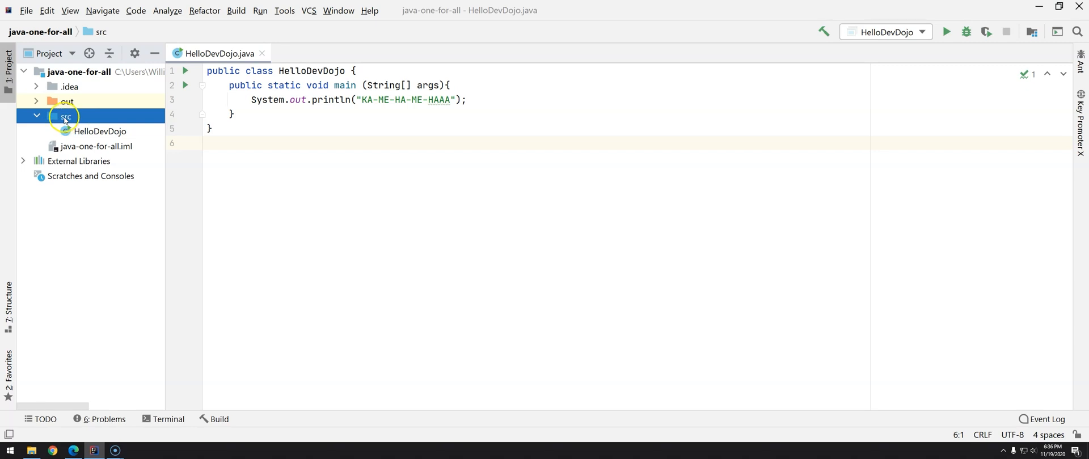
Open a New Package prompt in src, checking the DevDojo website for its domain
right_click(64, 116)
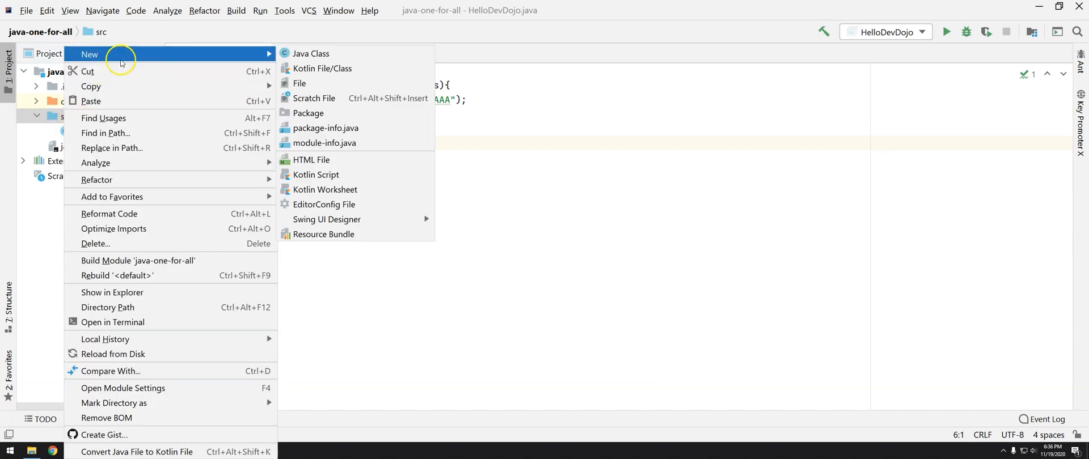
mouse_move(532, 124)
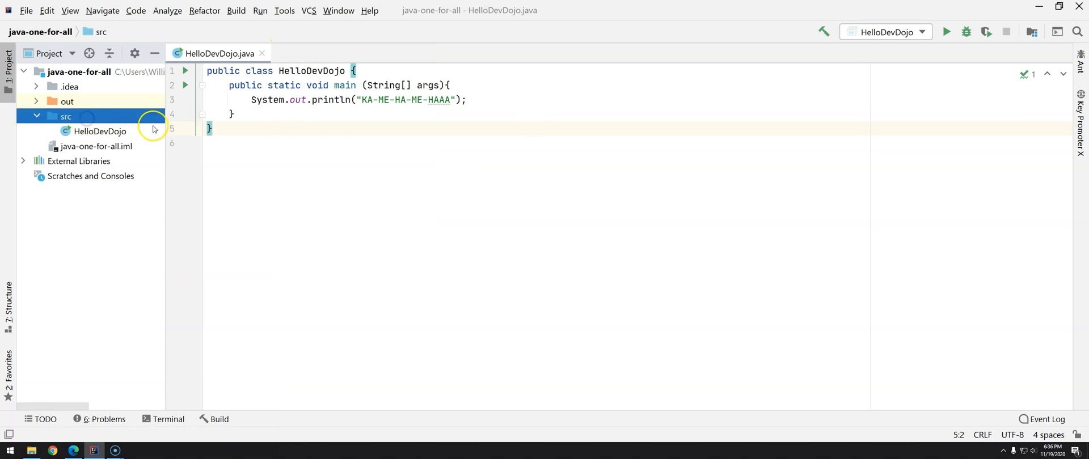
mouse_move(142, 122)
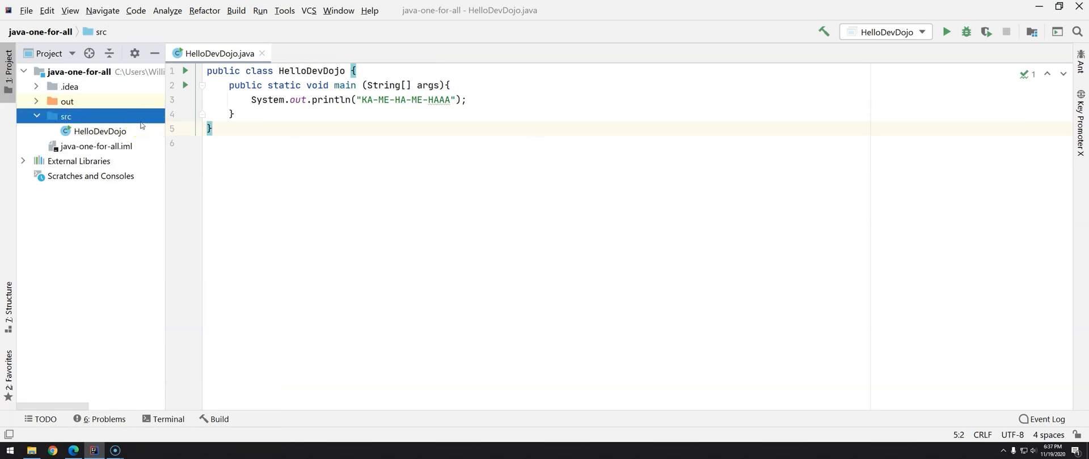
right_click(66, 116)
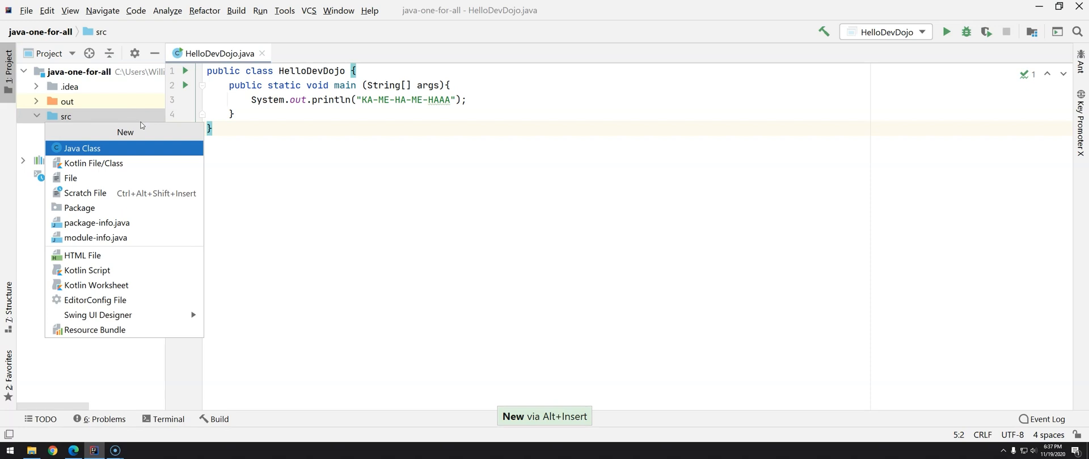
left_click(80, 208)
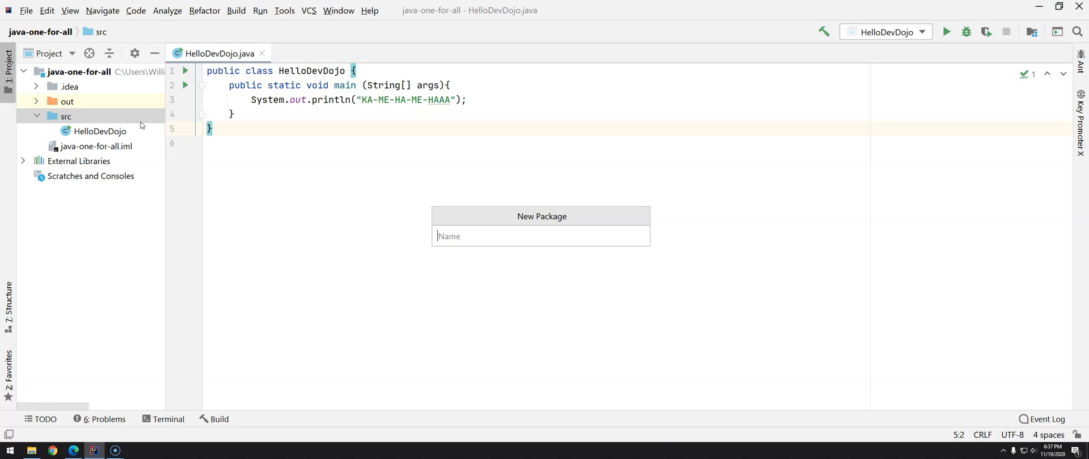
key("alt+tab")
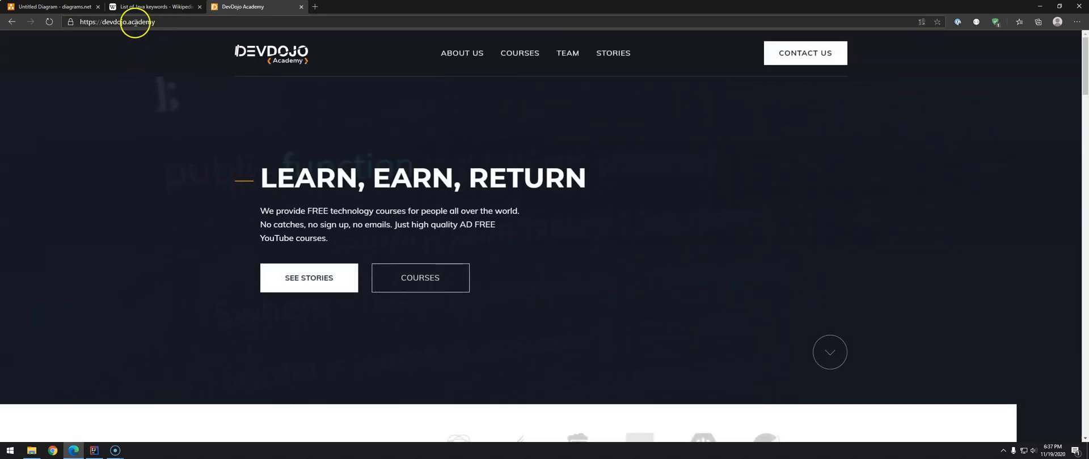
key("alt+tab")
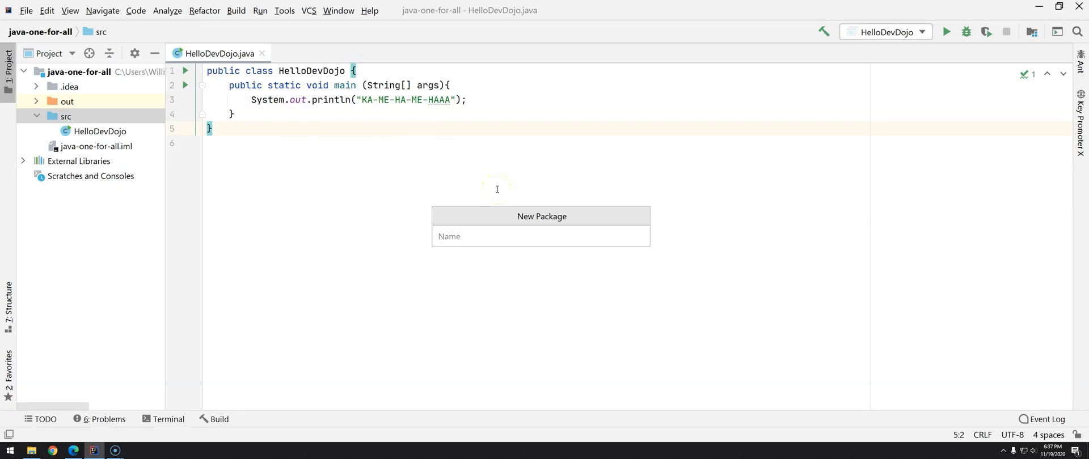
Name the new package academy.devdojo.javaoneforall.introduction and confirm it
type("academy.")
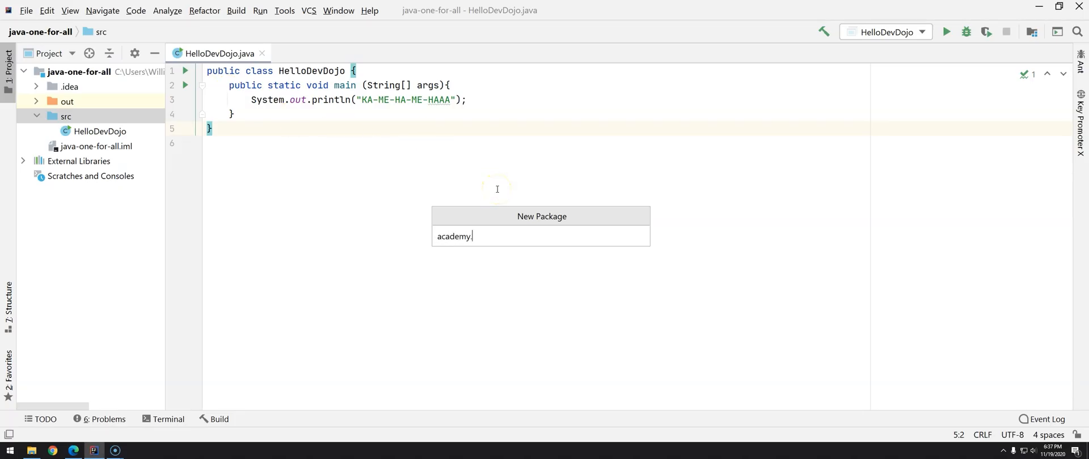
type("devdso")
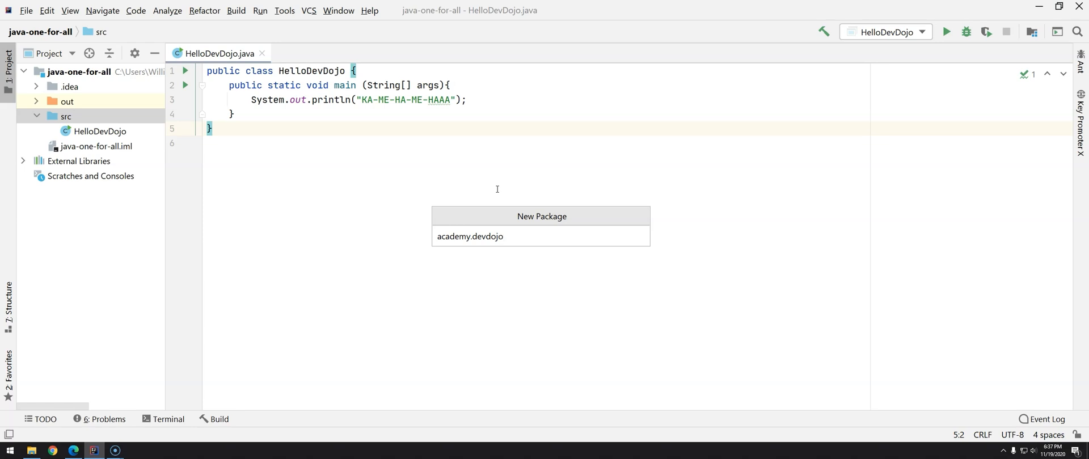
mouse_move(201, 98)
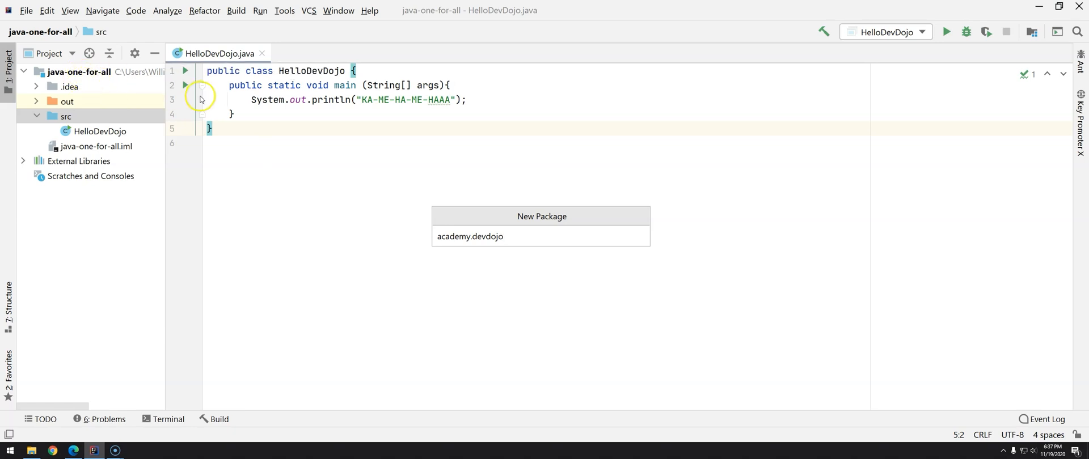
type("j")
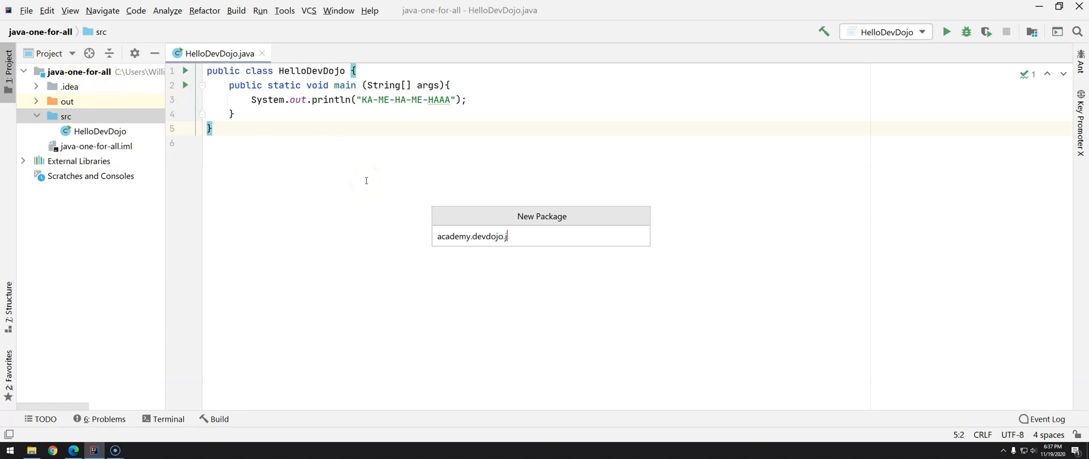
type("avaoneforal")
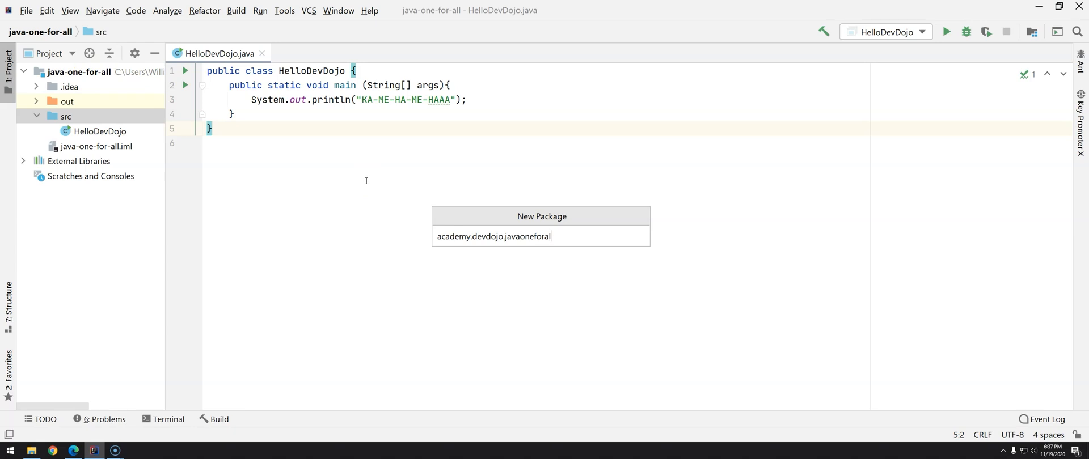
type("l.")
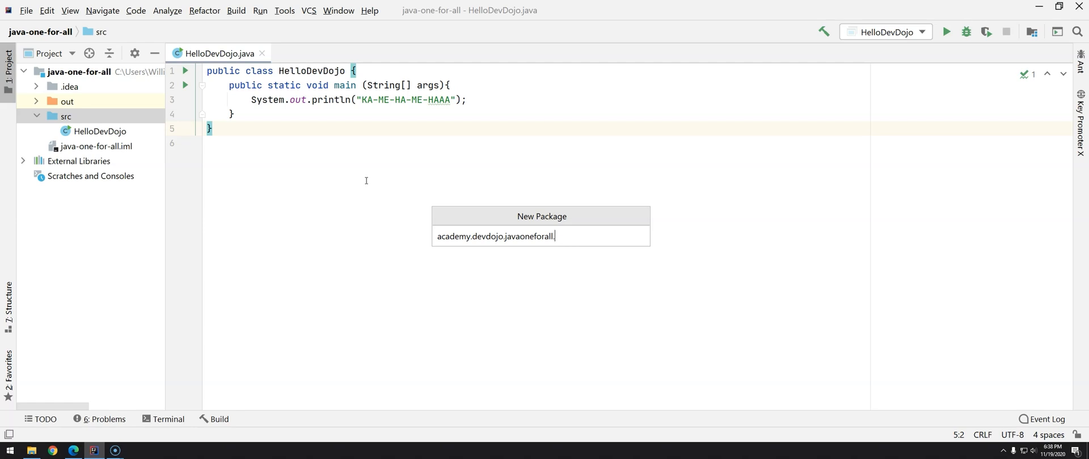
type("introduc")
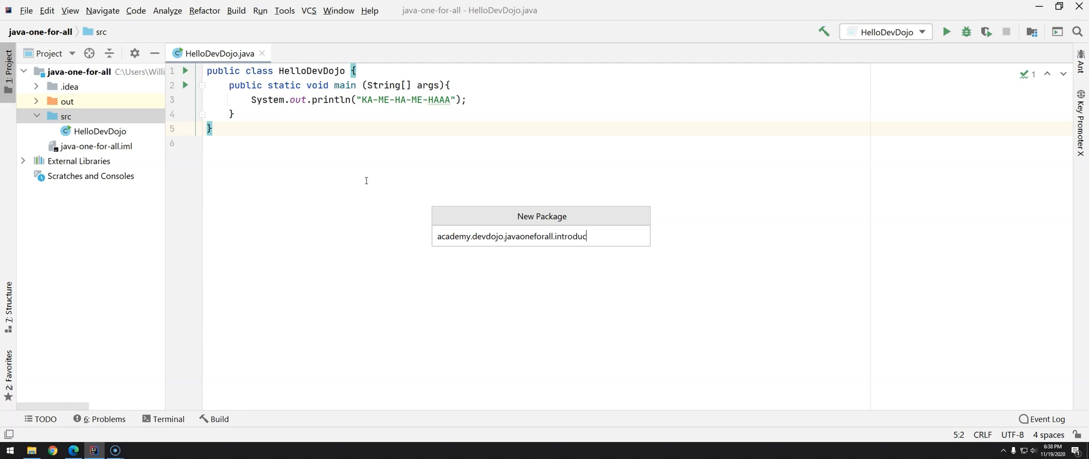
type("tion")
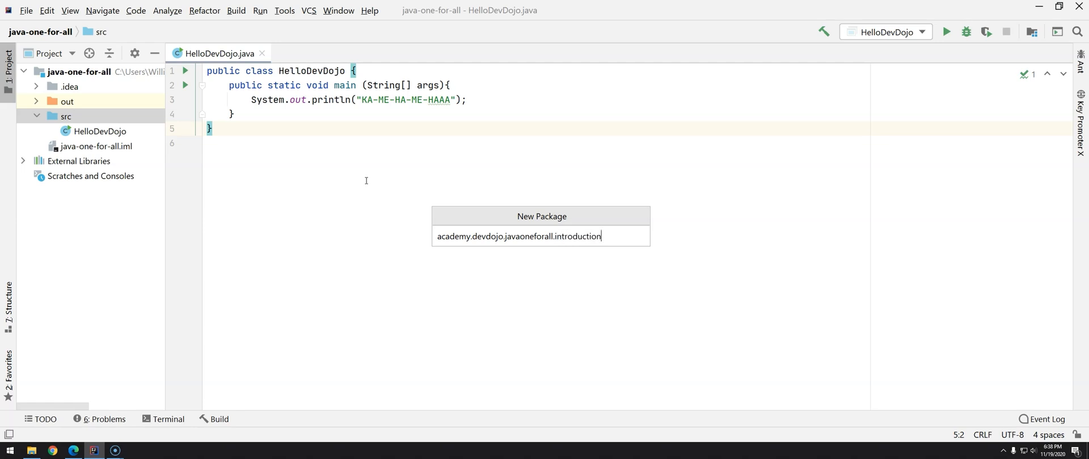
key("Enter")
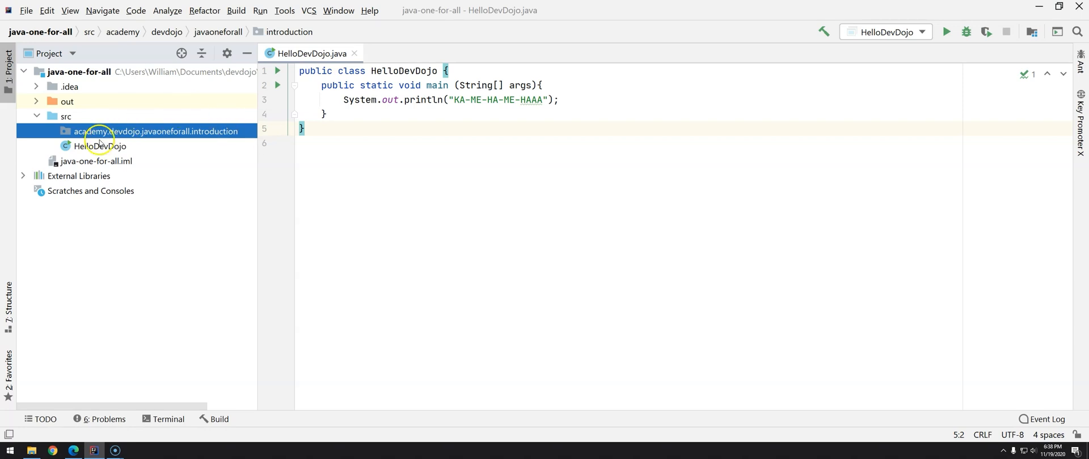
mouse_move(130, 134)
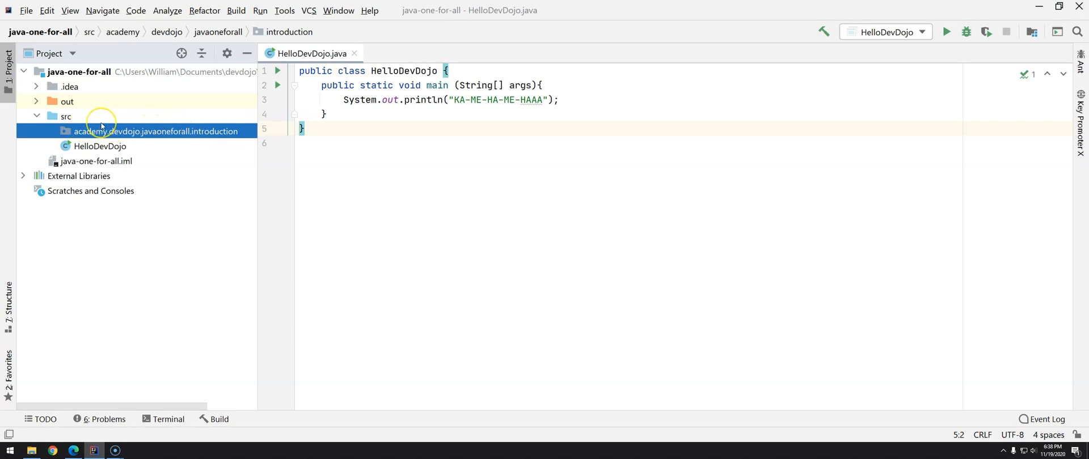
mouse_move(113, 127)
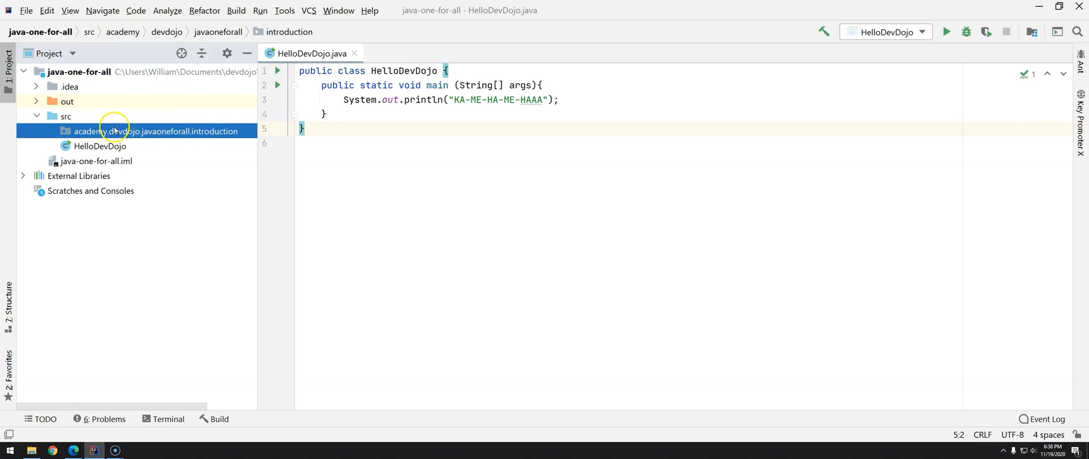
Reveal the new introduction package on disk with Show in Explorer
right_click(113, 131)
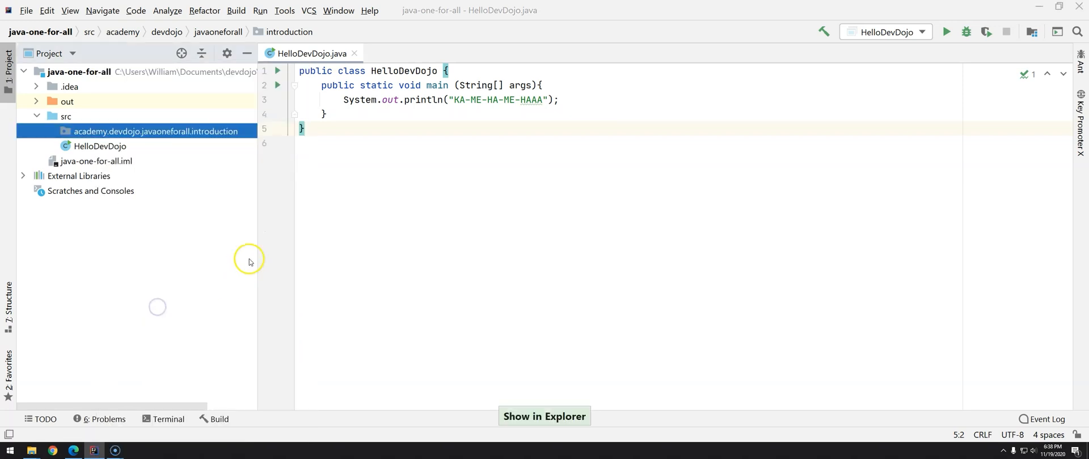
Drill through java-one-for-all, src, academy, devdojo, javaoneforall to the empty introduction folder
left_click(544, 415)
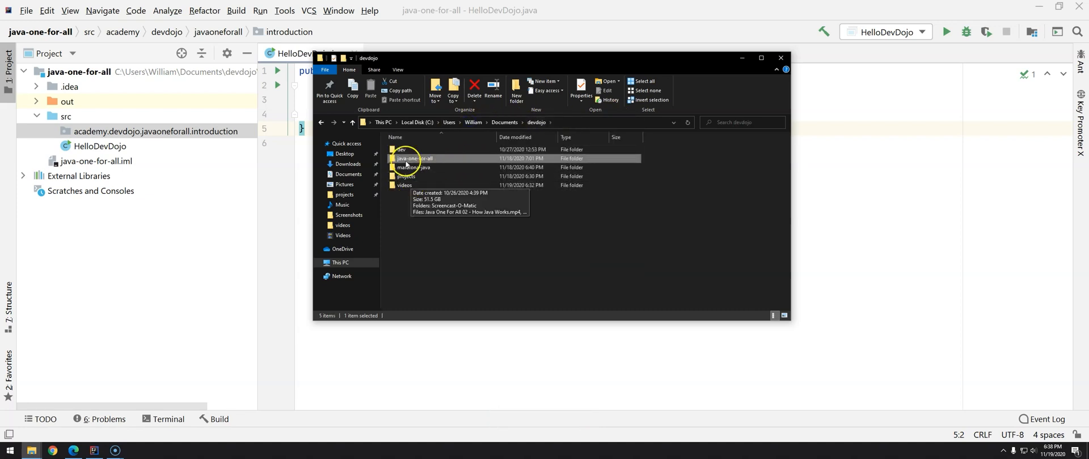
double_click(402, 158)
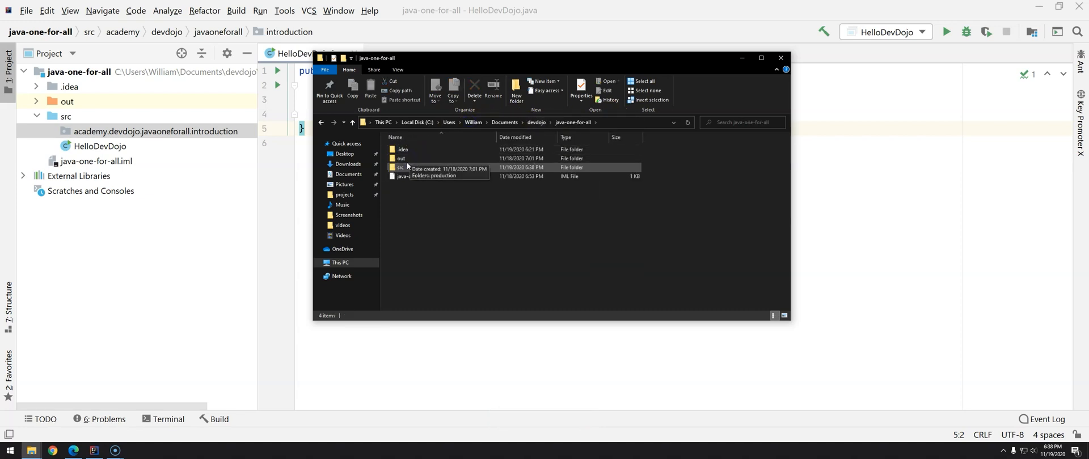
left_click(411, 177)
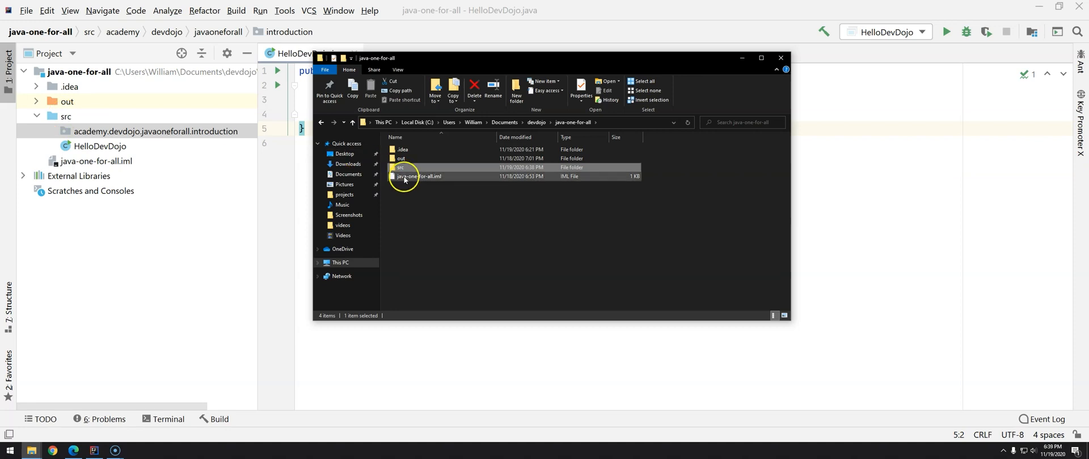
double_click(401, 167)
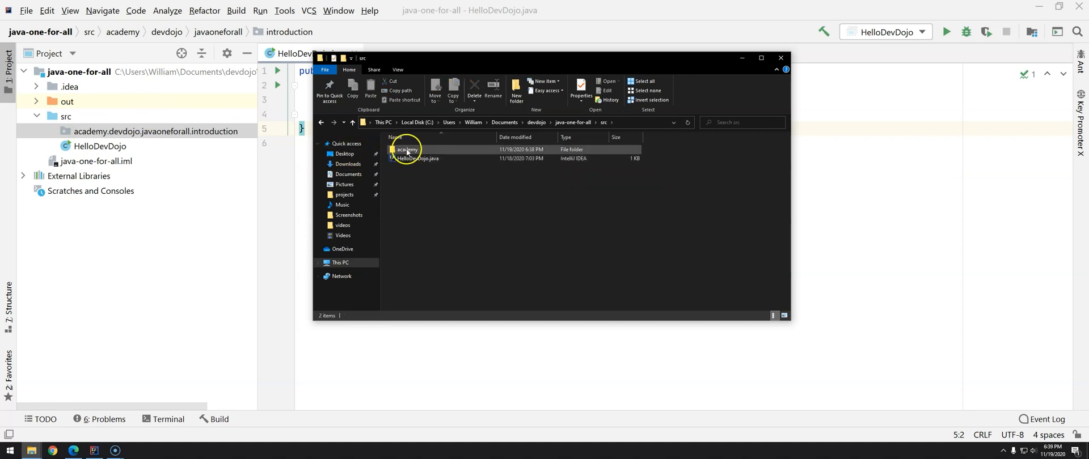
double_click(407, 149)
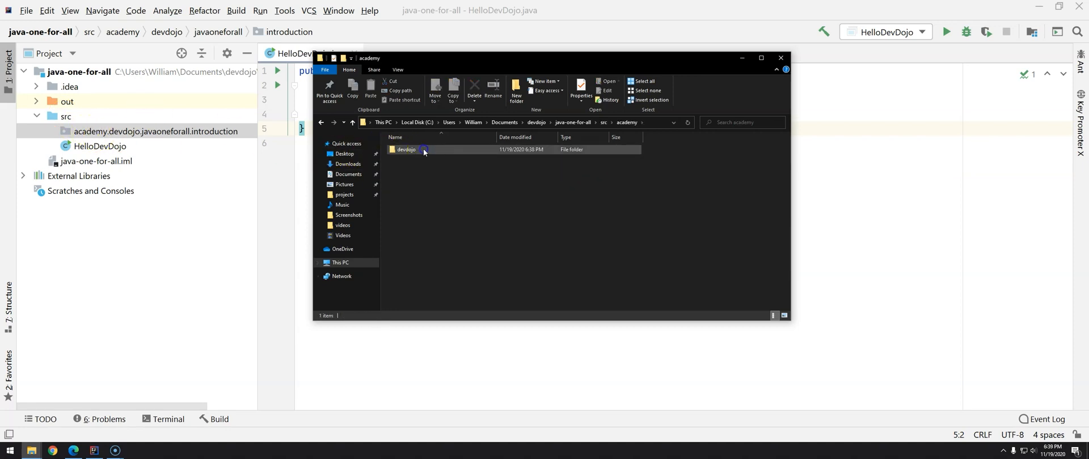
double_click(406, 149)
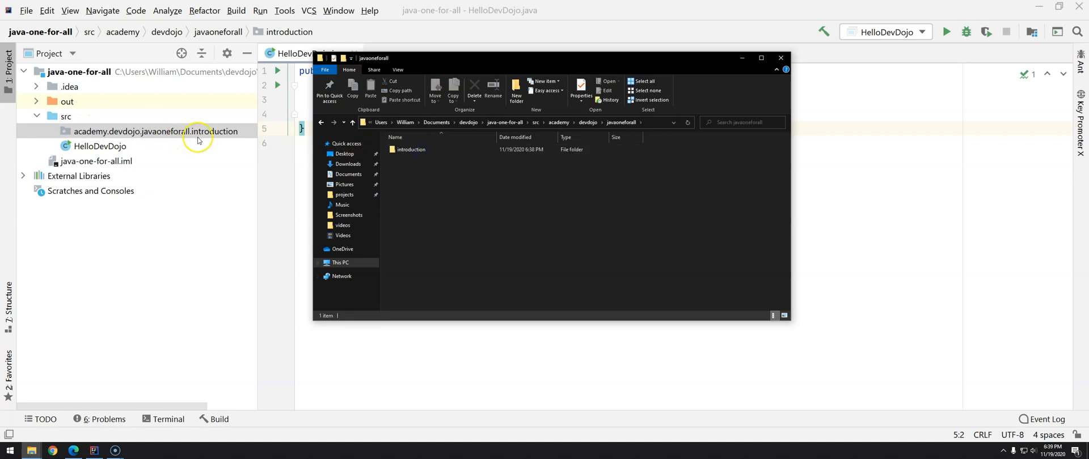
double_click(411, 149)
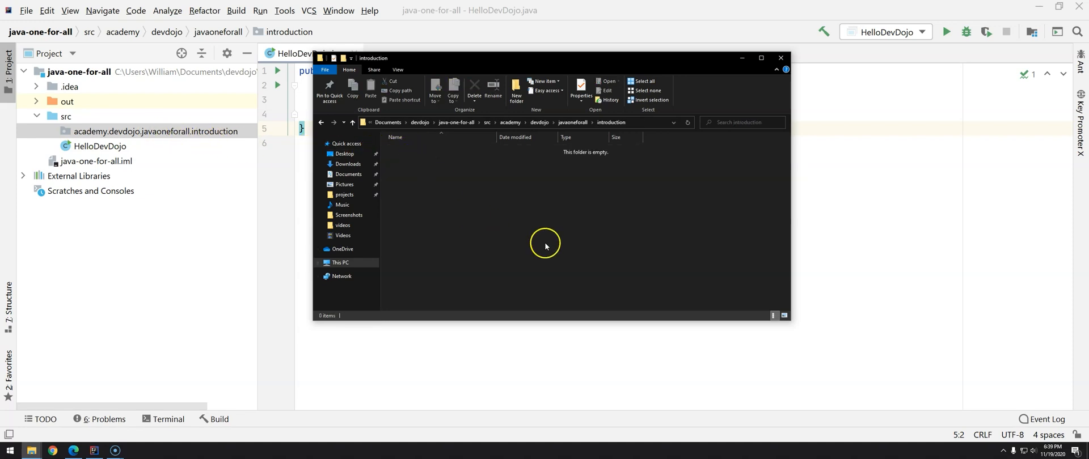
mouse_move(472, 193)
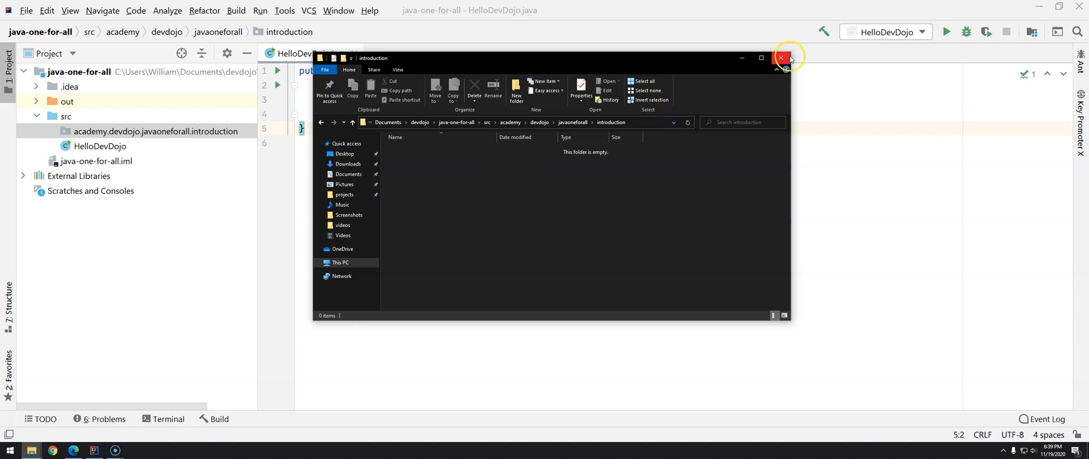
Close File Explorer and select the HelloDevDojo class in the project tree
left_click(779, 58)
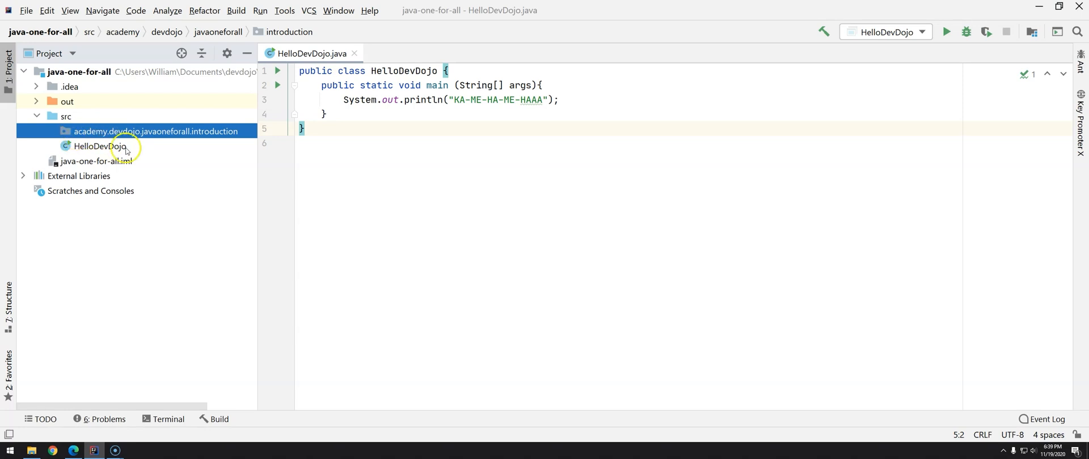
mouse_move(142, 160)
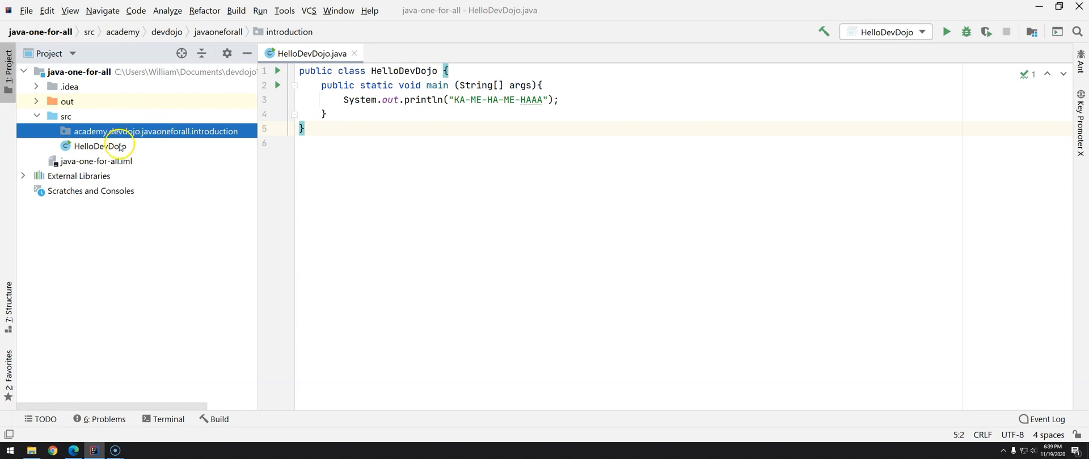
left_click(99, 146)
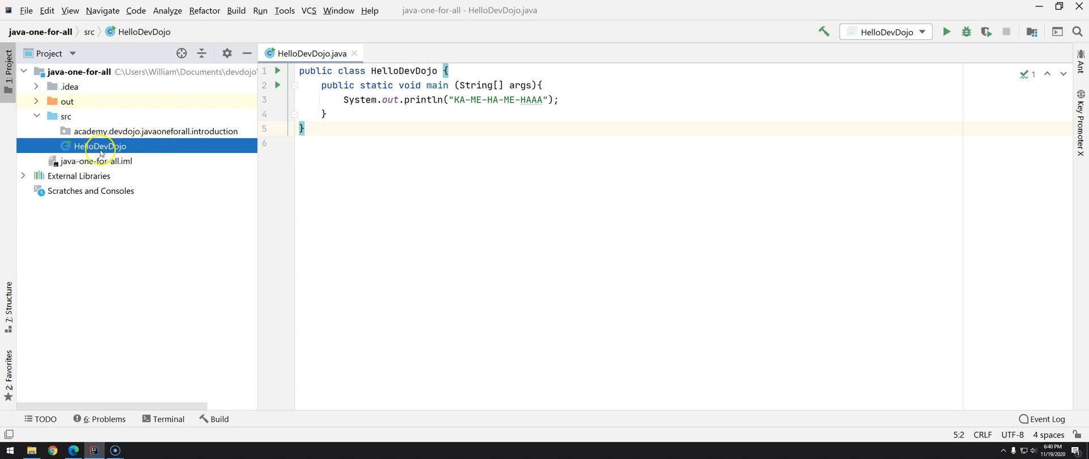
mouse_move(57, 117)
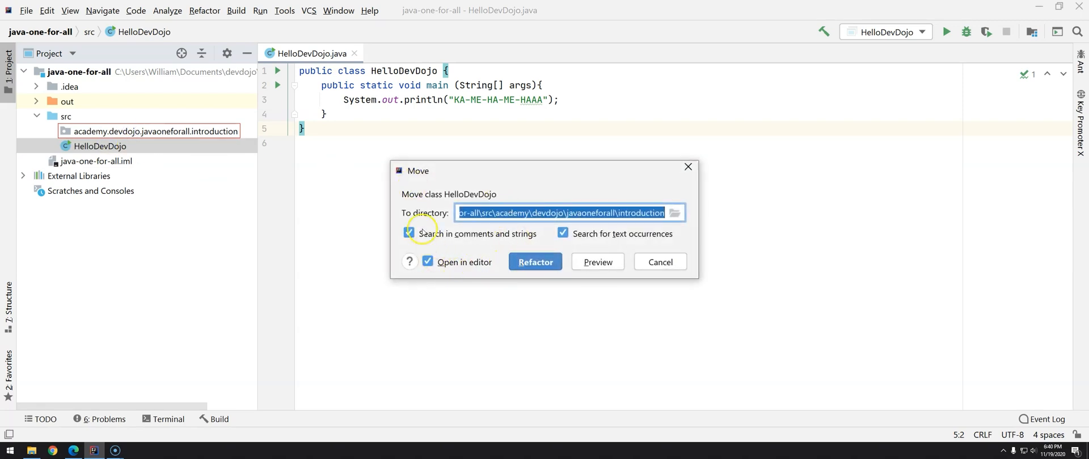
mouse_move(547, 242)
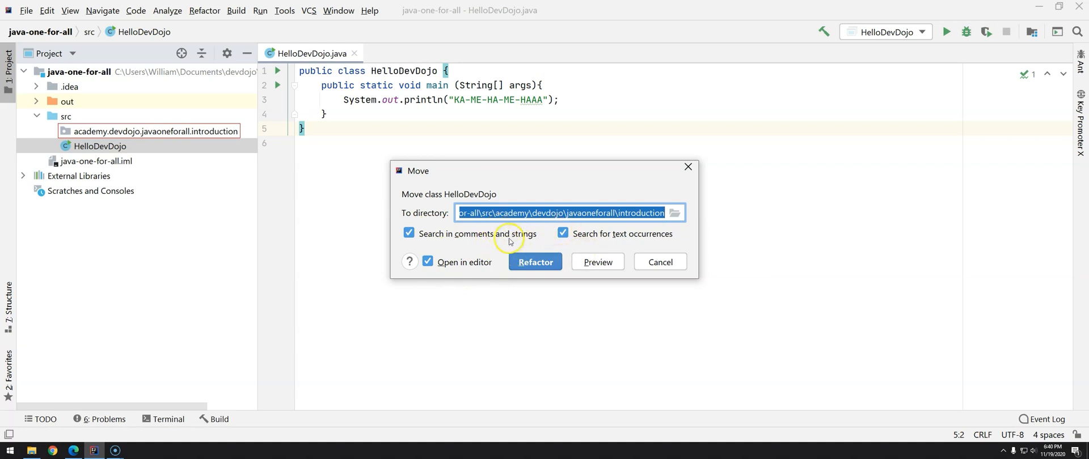
mouse_move(471, 241)
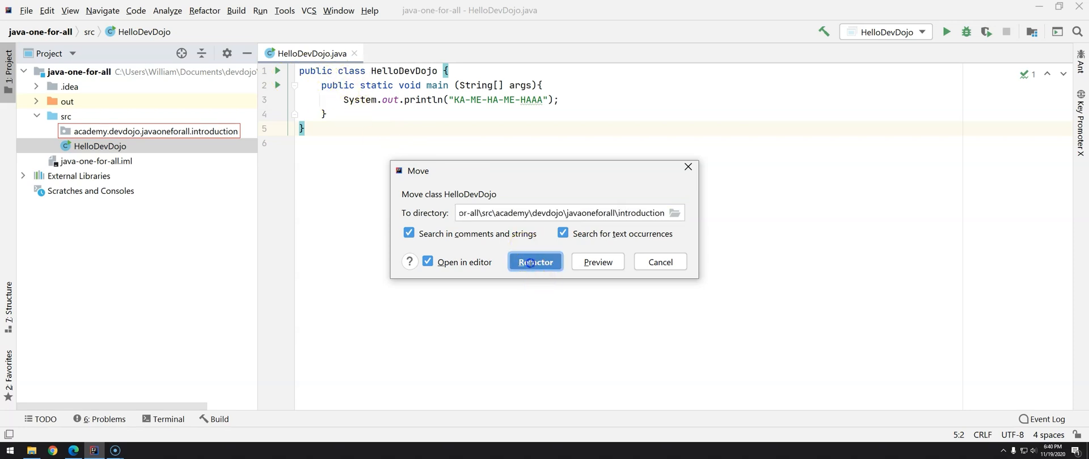
Confirm the Move refactoring of HelloDevDojo into the introduction package
left_click(535, 261)
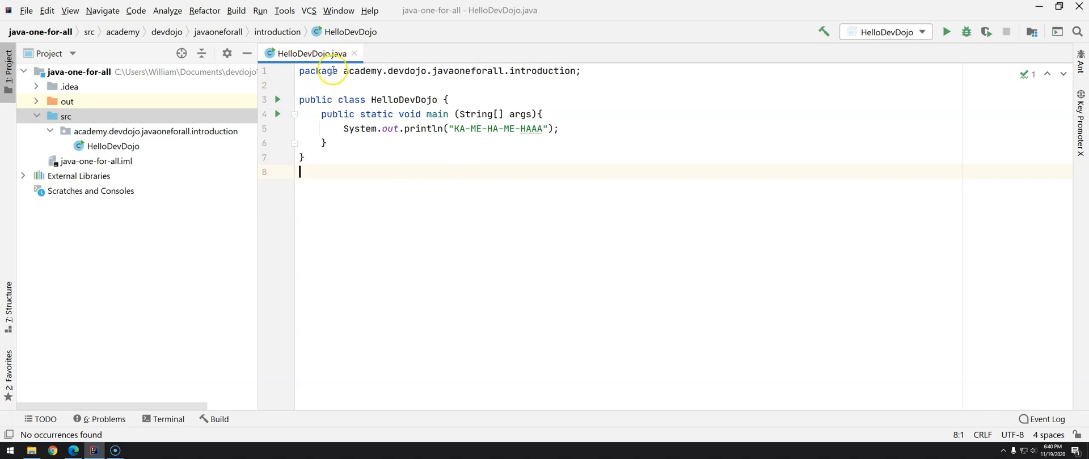
mouse_move(163, 132)
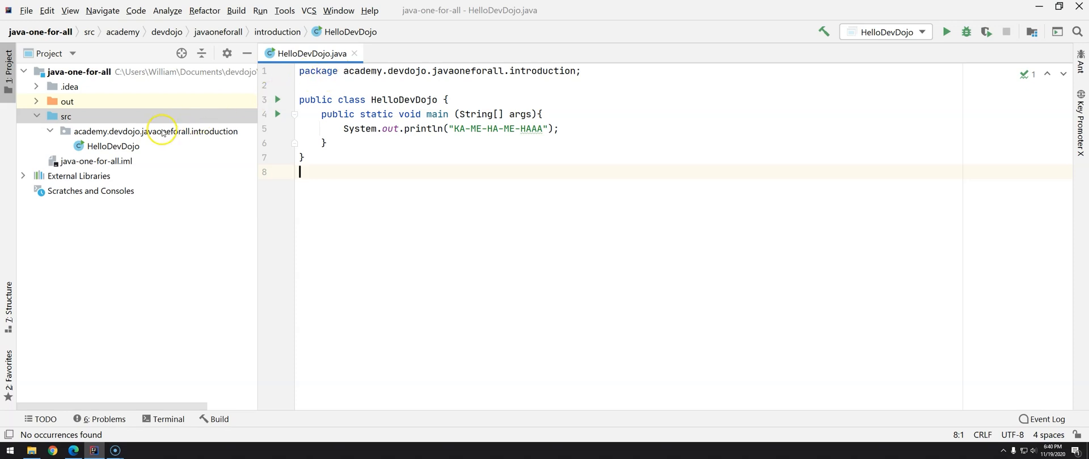
mouse_move(180, 136)
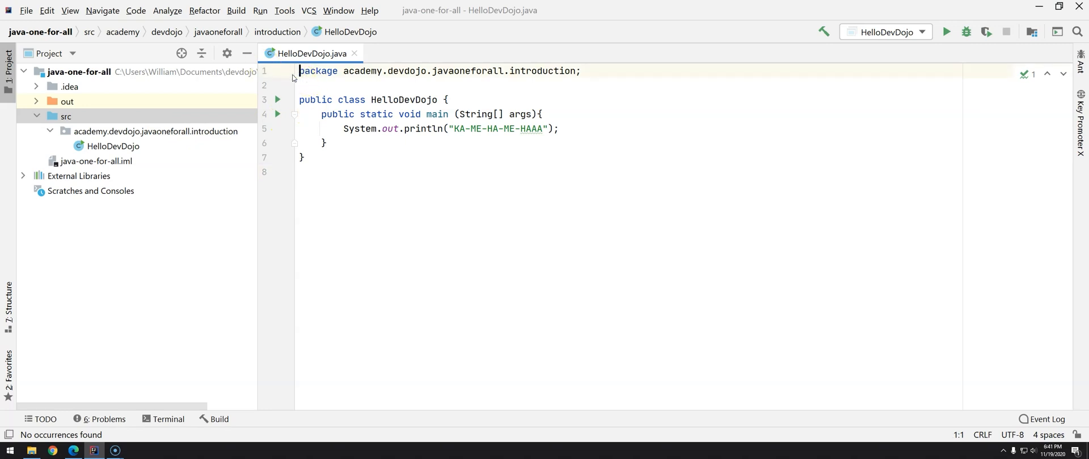
type("//")
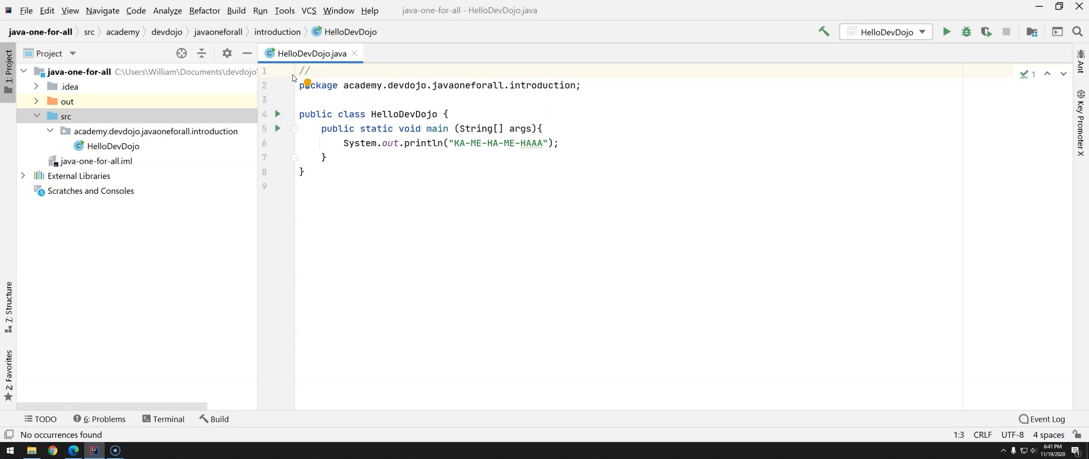
type("sasa")
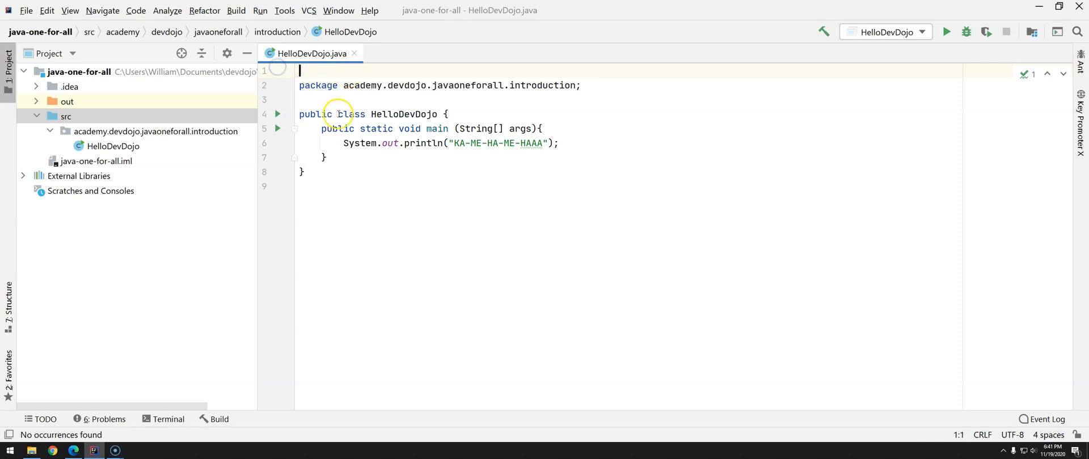
key("ctrl+x")
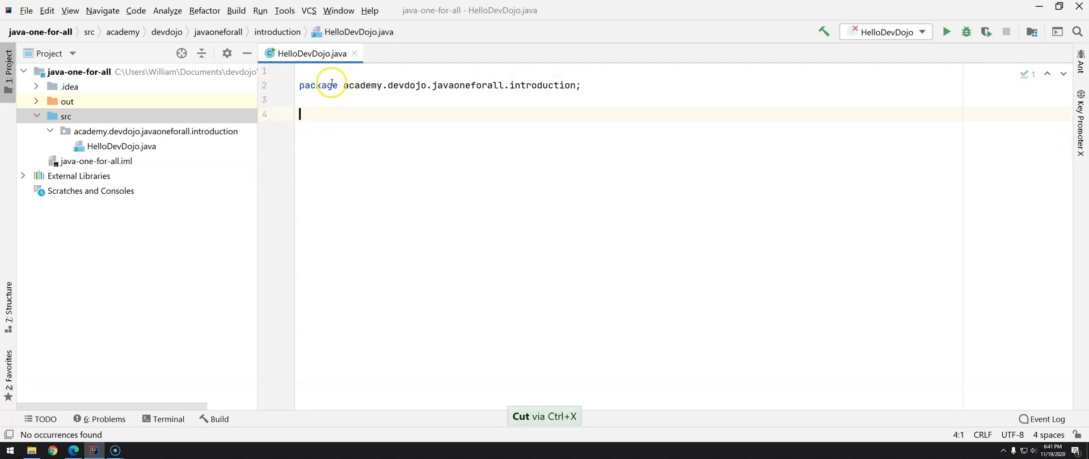
key("ctrl+v")
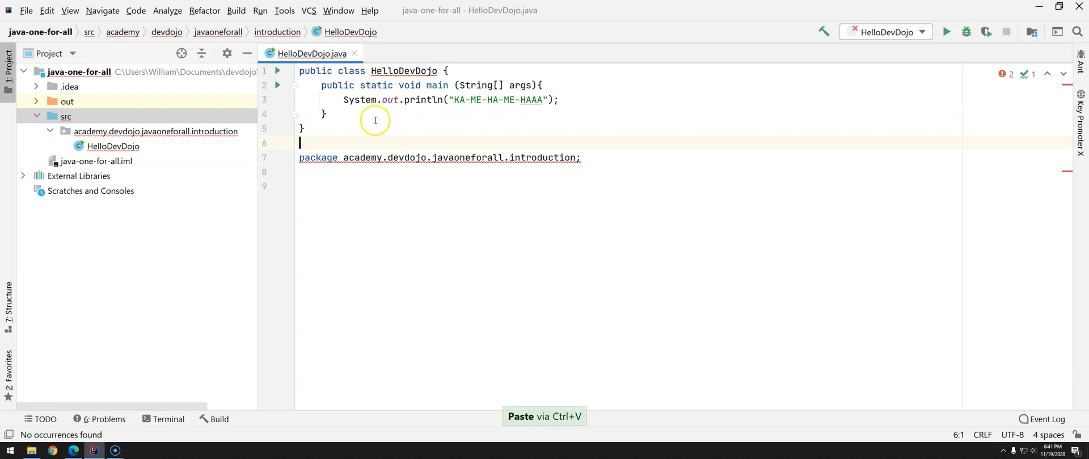
mouse_move(380, 142)
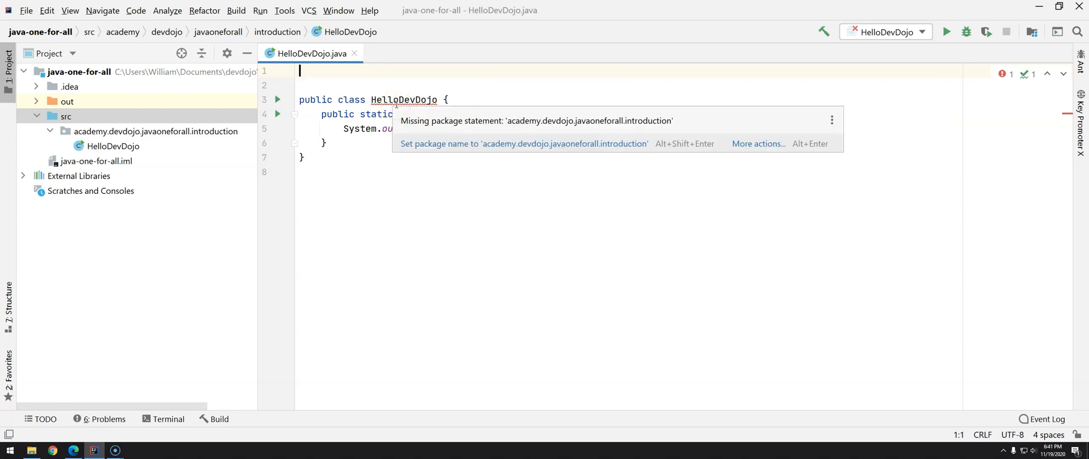
left_click(523, 143)
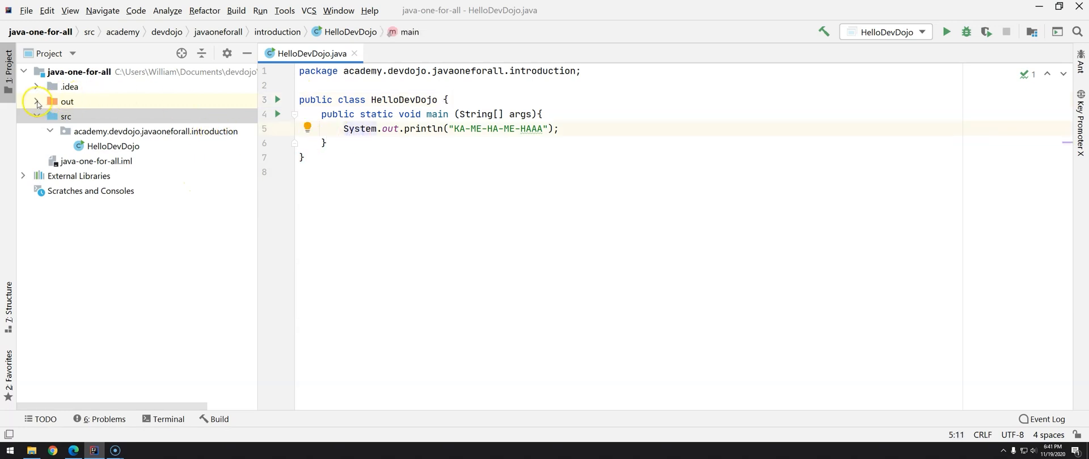
Expand out > production > java-one-for-all and build the project
left_click(36, 102)
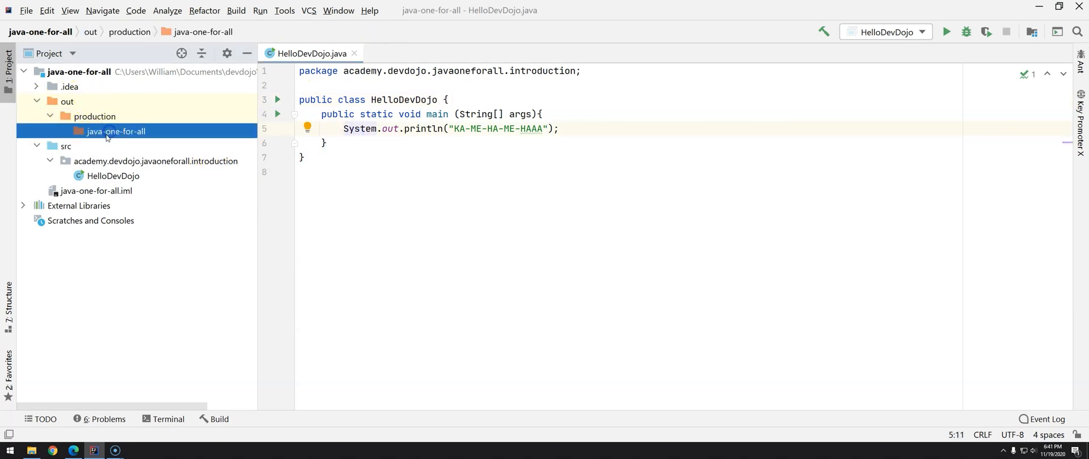
left_click(105, 131)
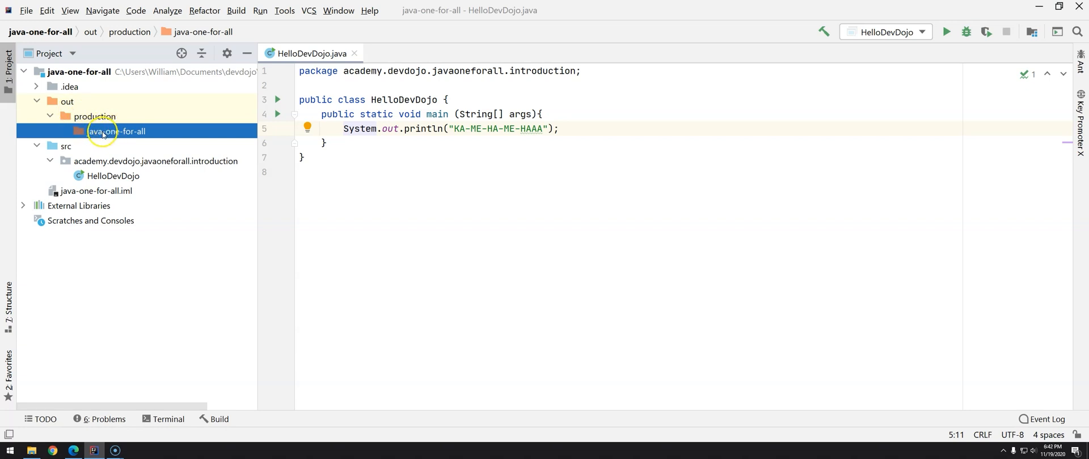
mouse_move(66, 138)
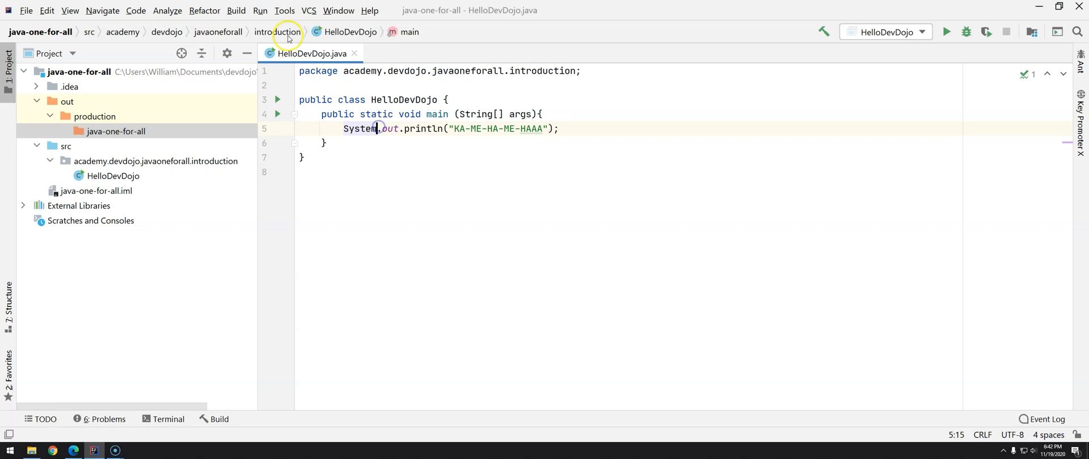
left_click(237, 11)
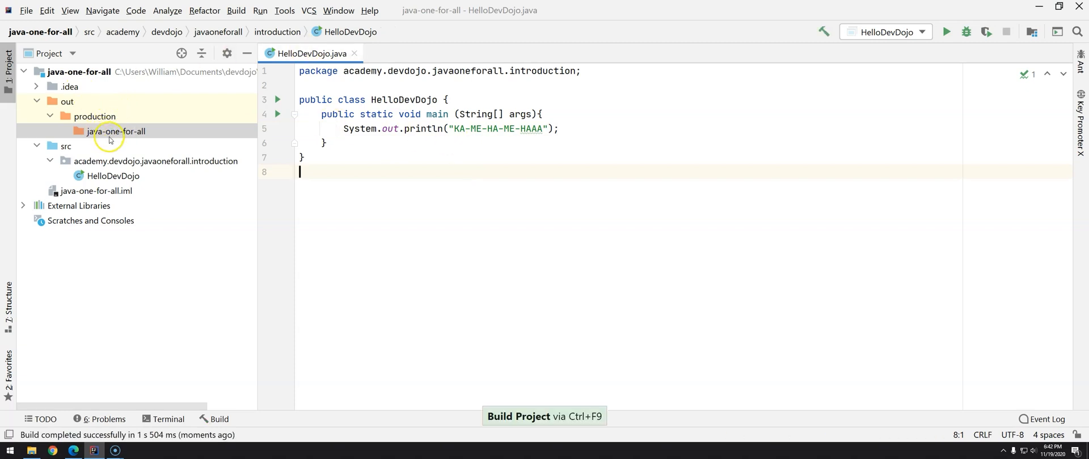
mouse_move(203, 123)
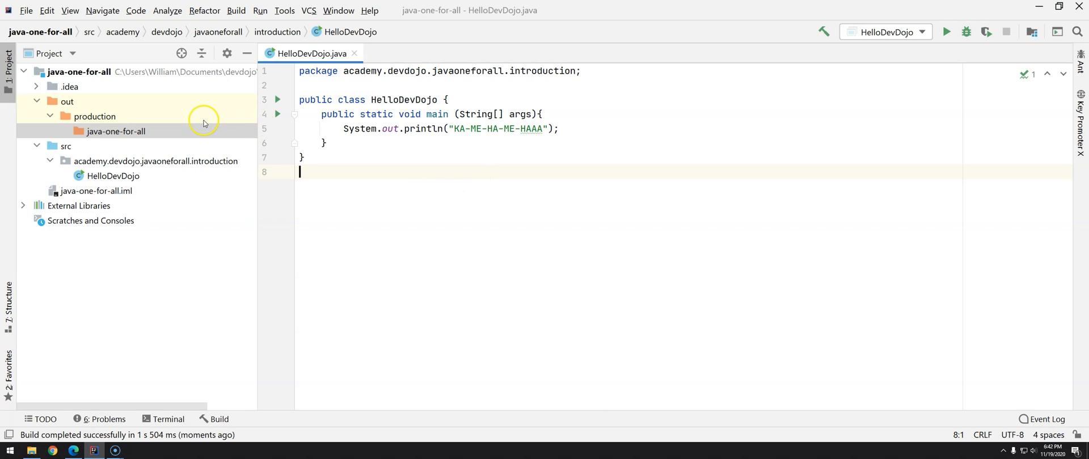
Reload the out folder from disk to show HelloDevDojo.class under academy/devdojo/javaoneforall/introduction
right_click(66, 101)
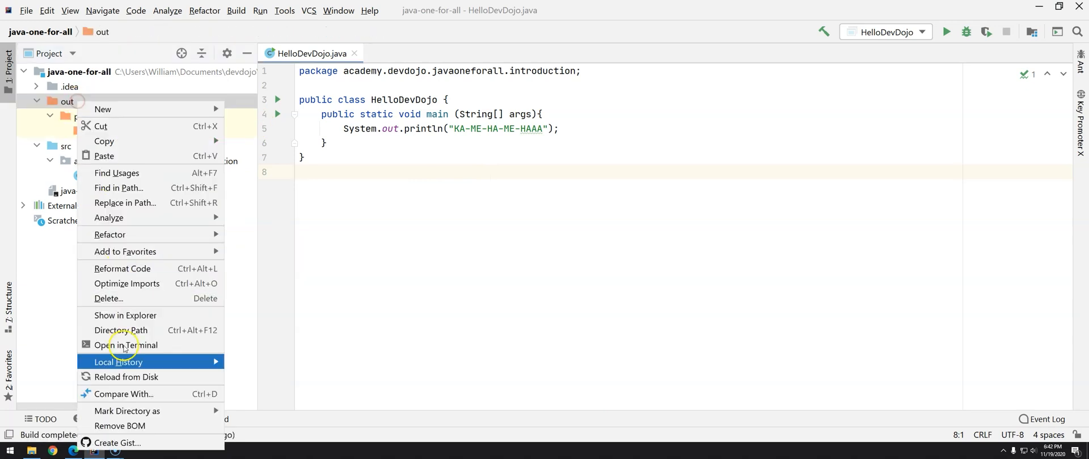
left_click(126, 376)
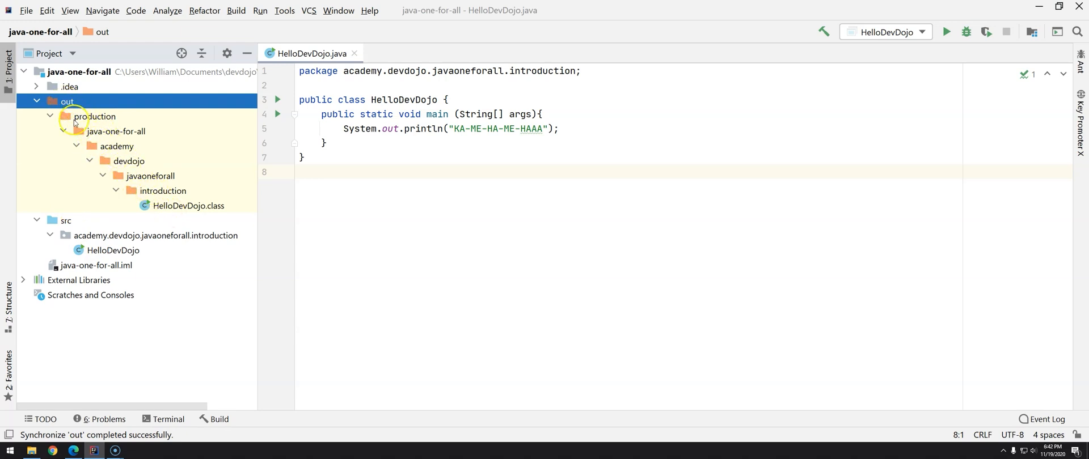
left_click(156, 236)
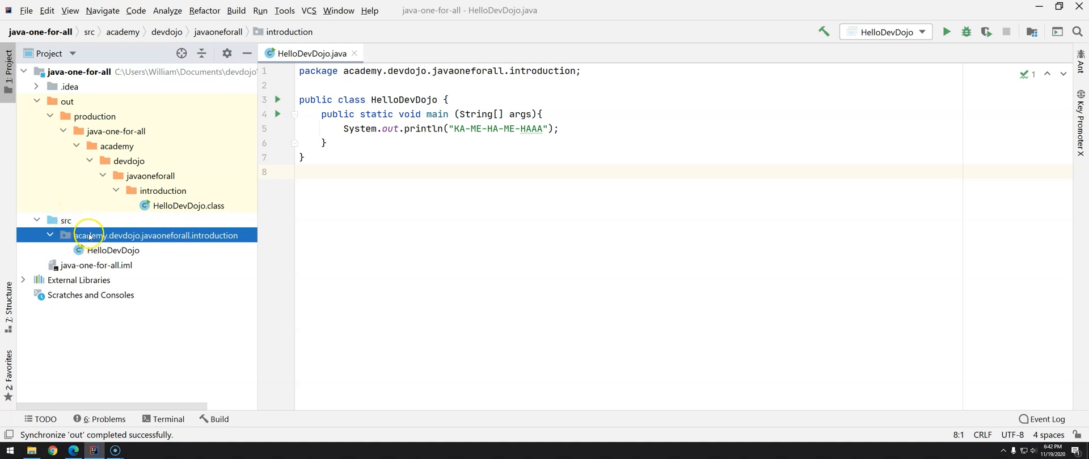
left_click(53, 102)
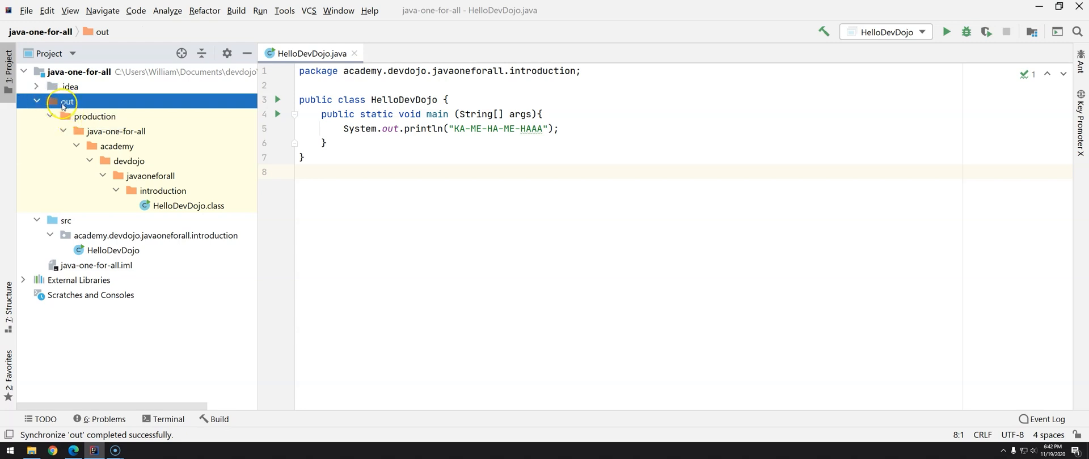
mouse_move(67, 122)
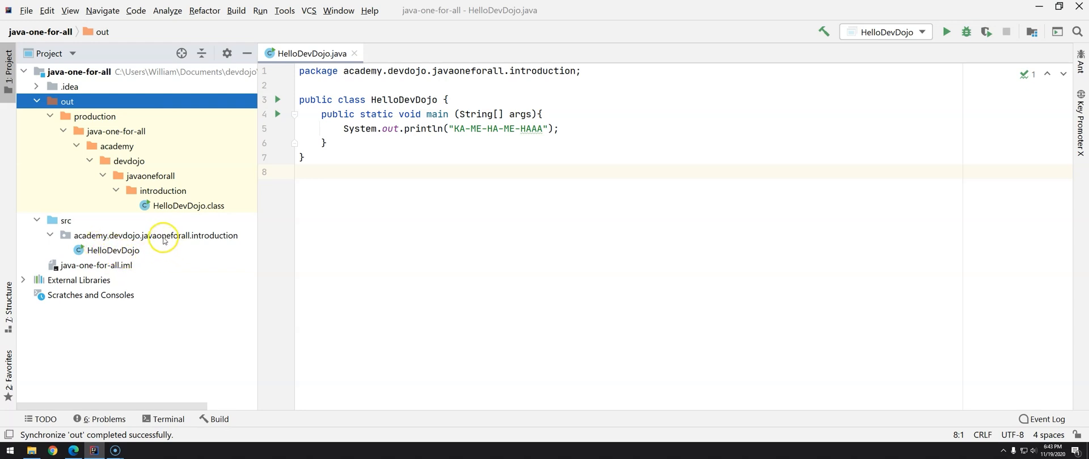
left_click(113, 250)
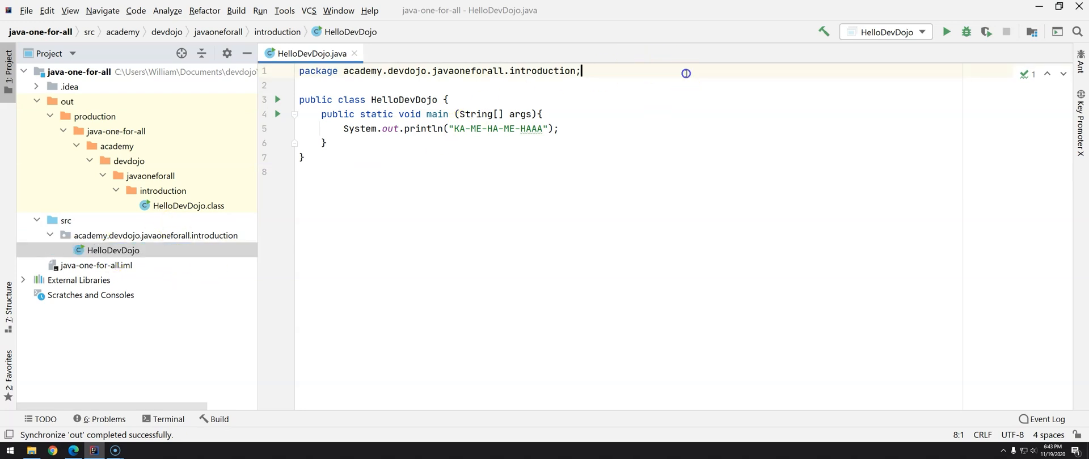
left_click(477, 107)
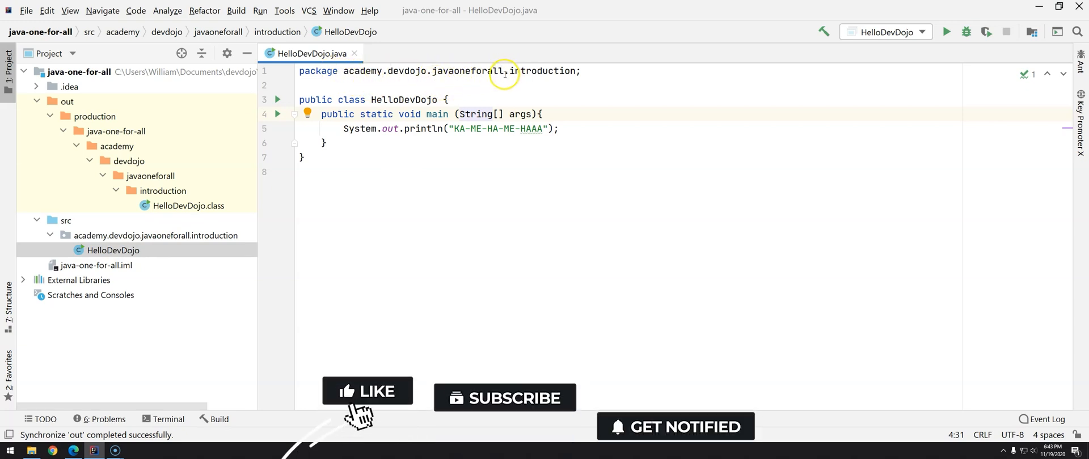
left_click(367, 390)
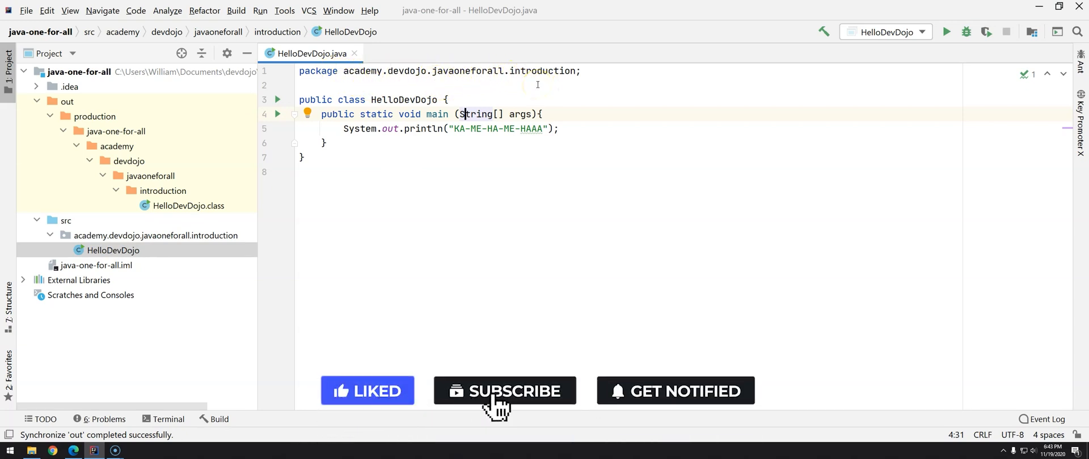
left_click(505, 390)
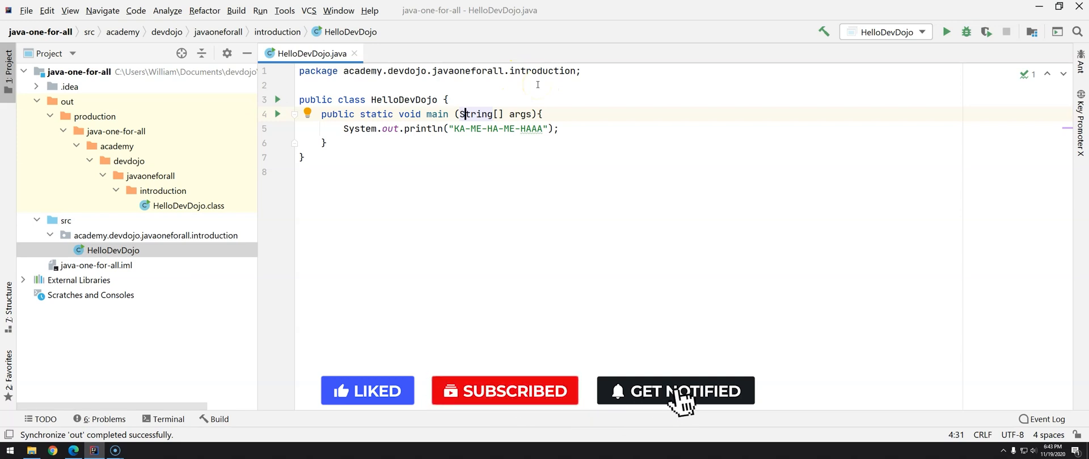